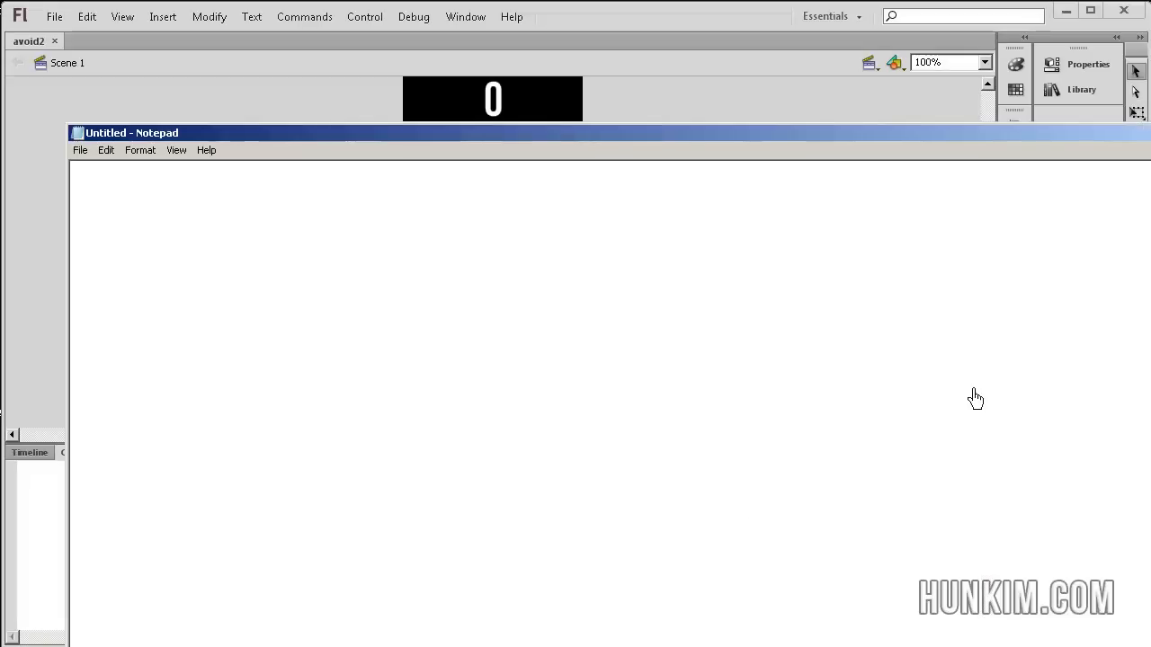
Write the download address hunkim.com/share/avoid2.fla into the Notepad document.
text(hu)
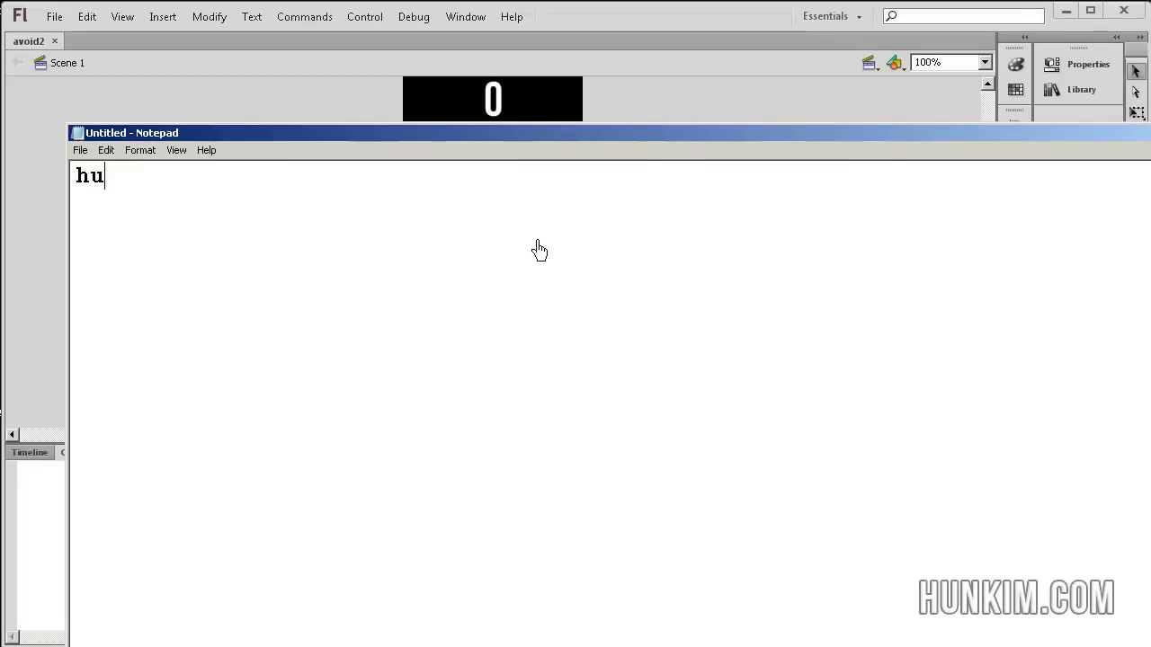
text(nkim.com/share/)
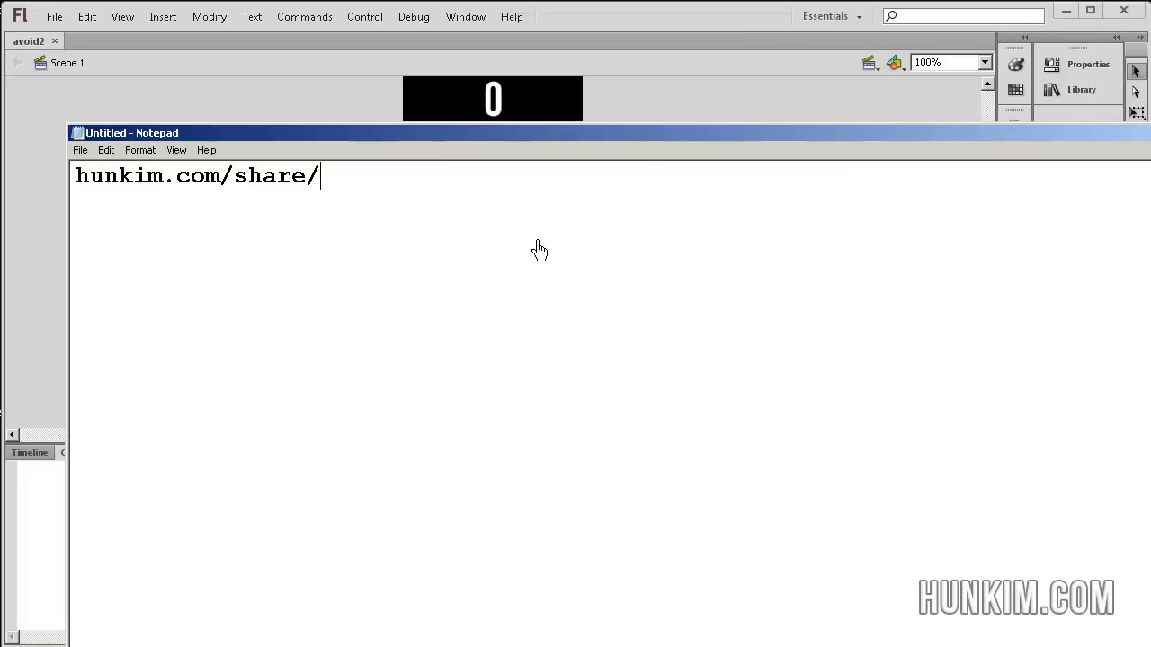
text(avoid)
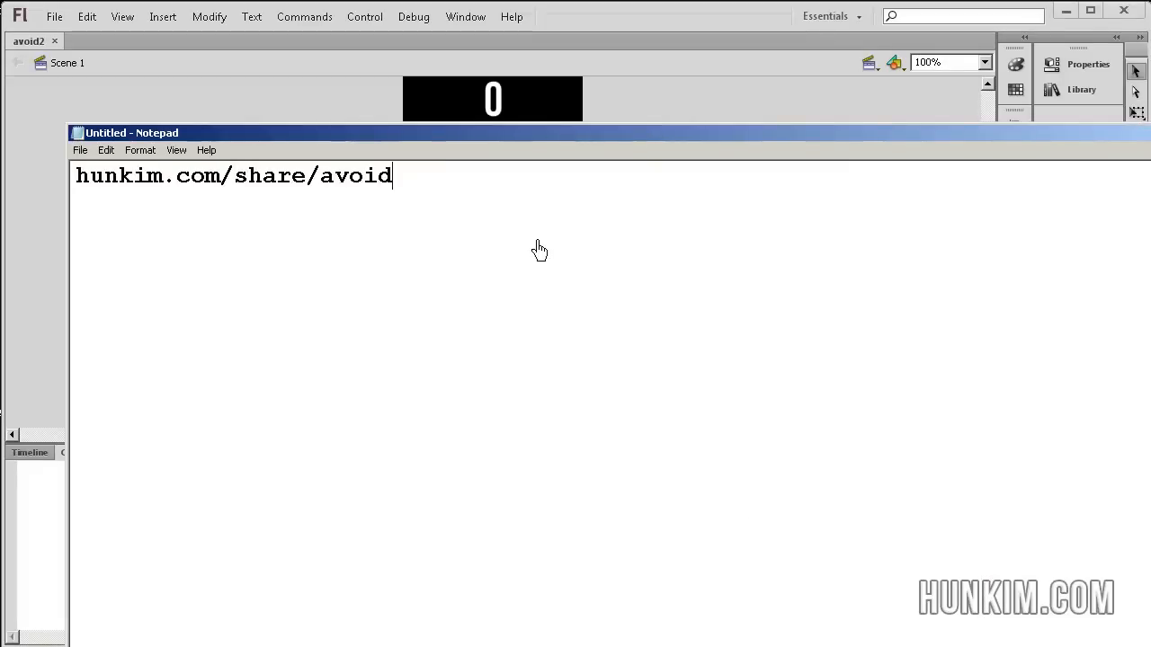
text(2.fla)
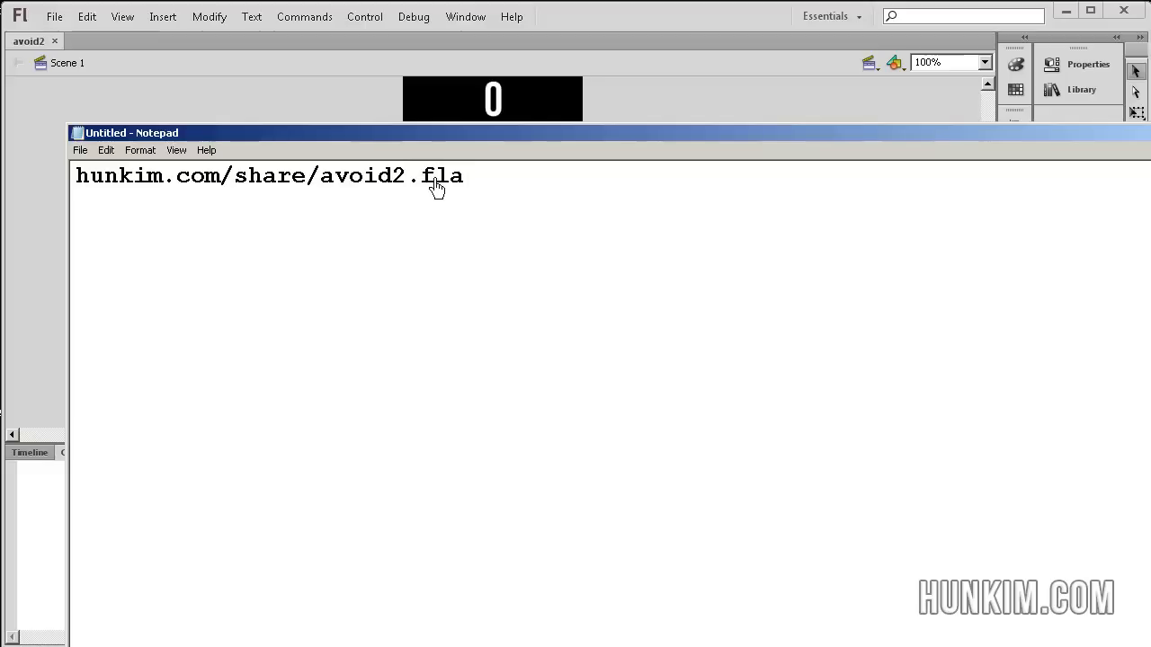
mouse_move(439, 185)
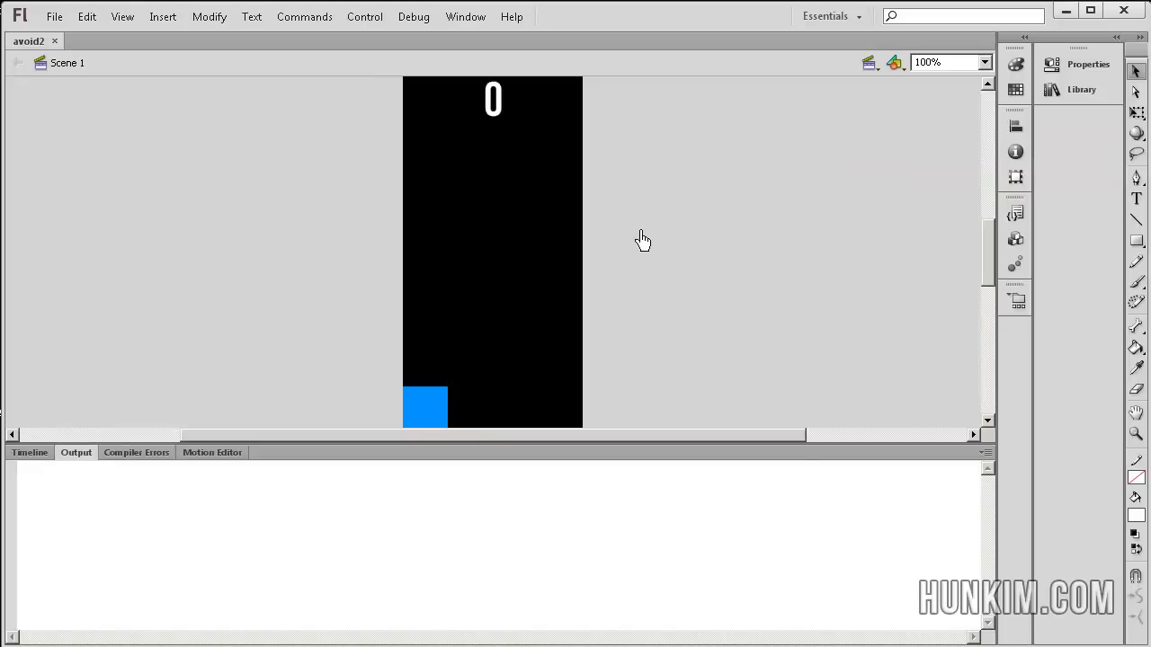
mouse_move(510, 16)
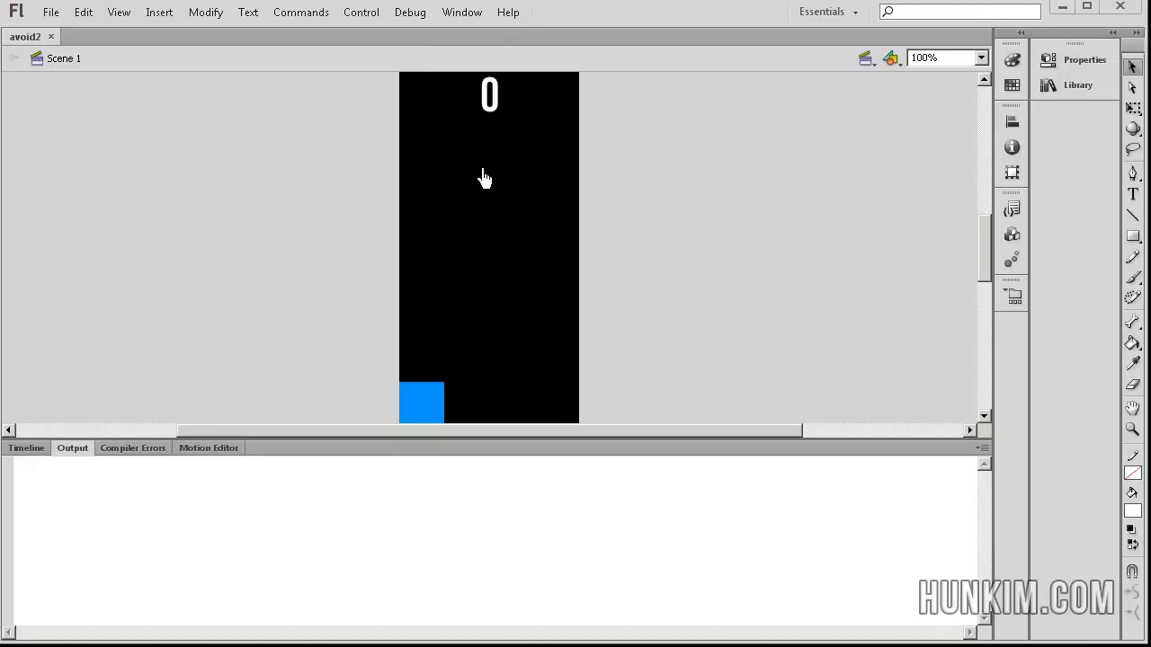
mouse_move(698, 248)
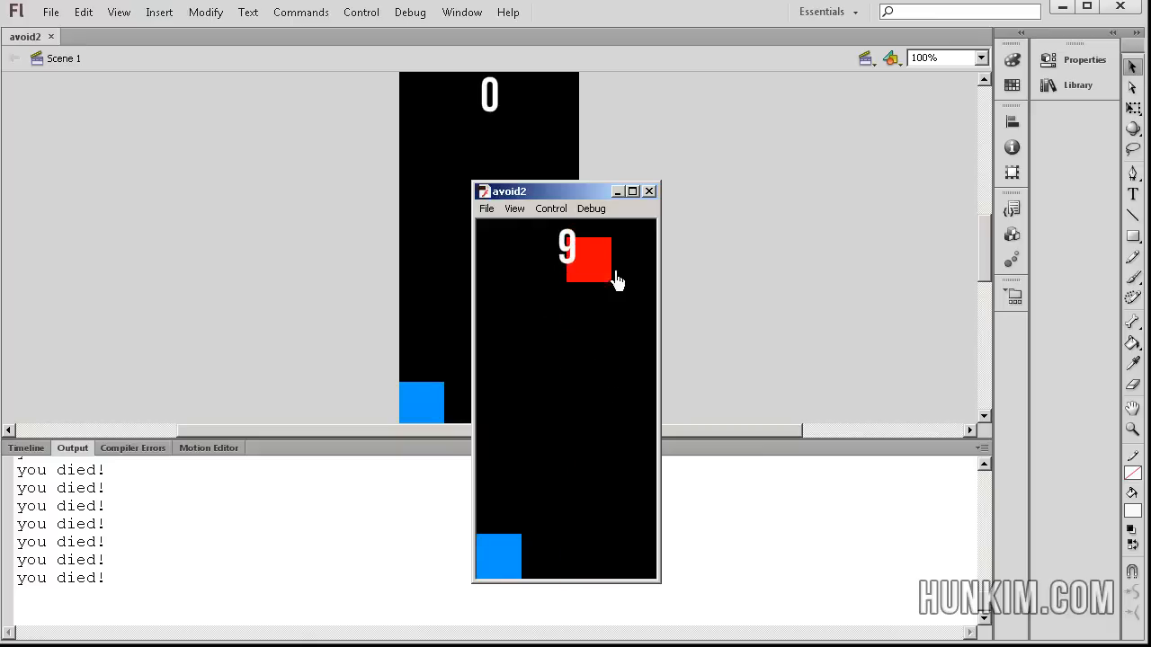
Close the test-movie window after the game logs repeated 'you died!' messages.
click(649, 191)
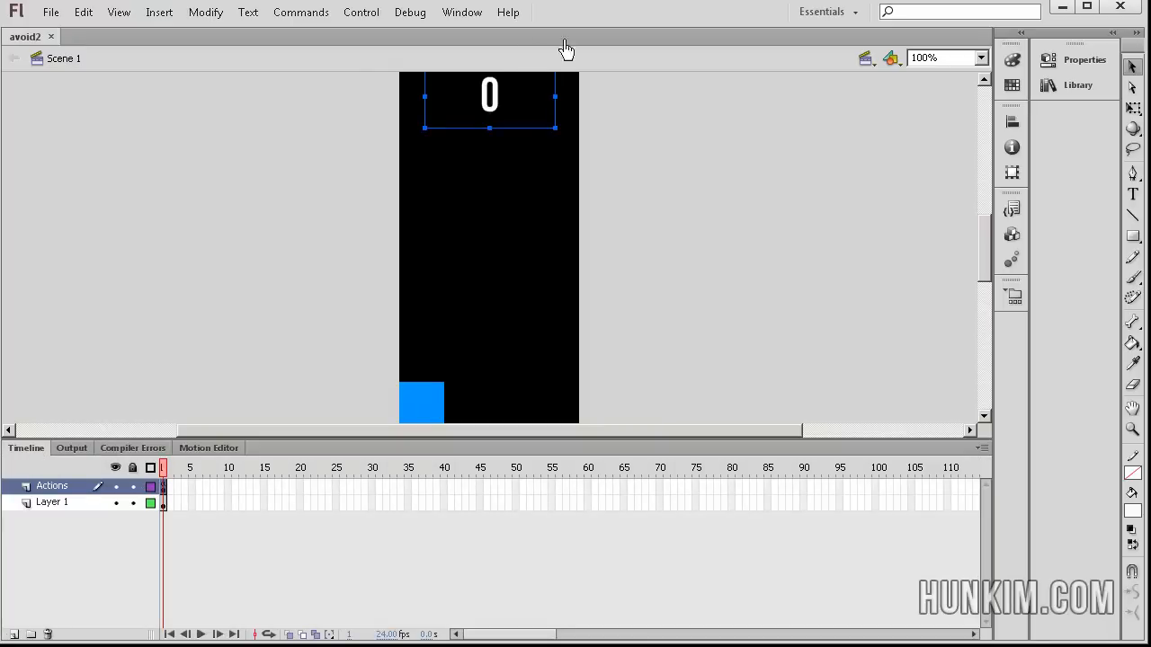
Show the frame's ActionScript code in the Actions panel via the Window menu.
click(461, 11)
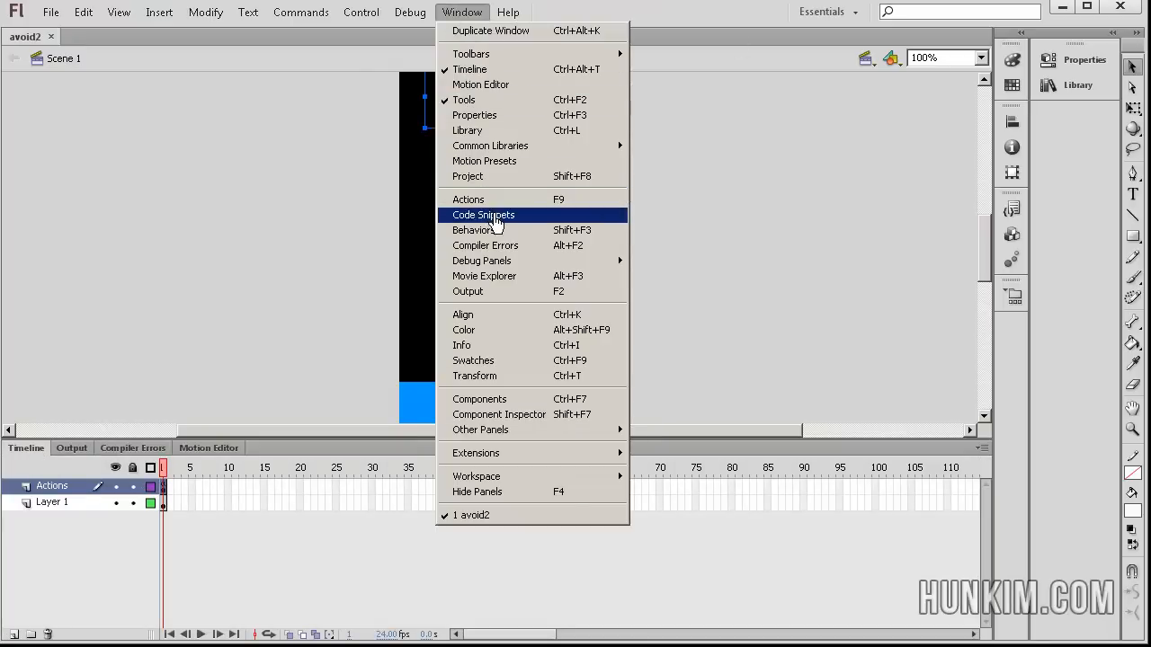
click(467, 198)
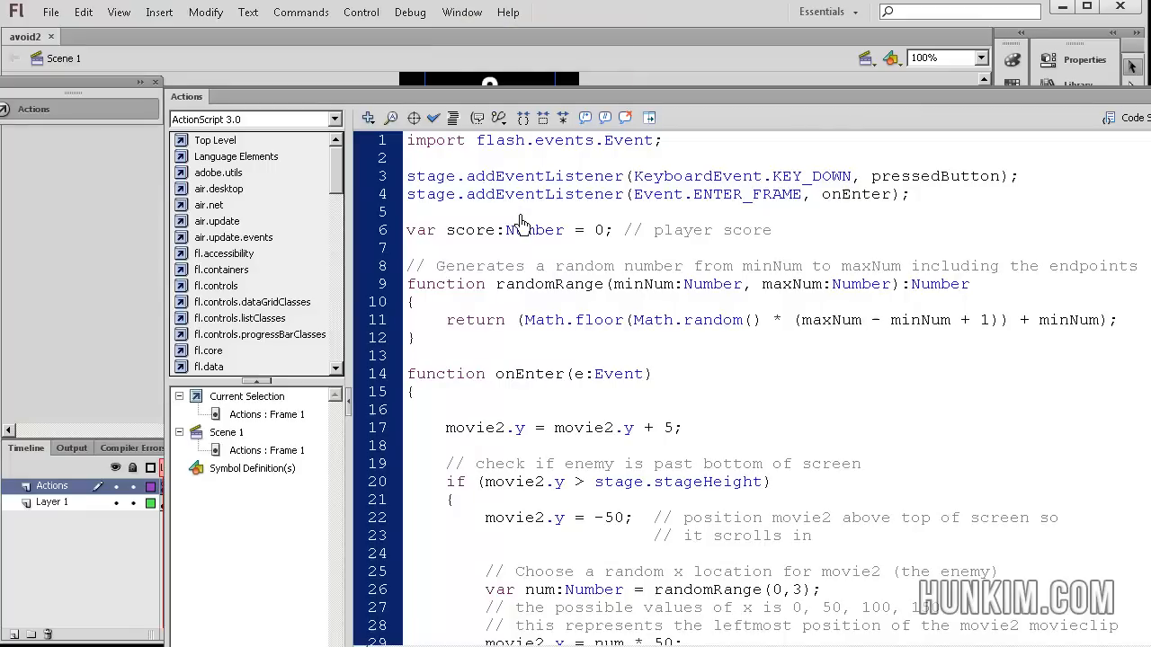
mouse_move(640, 112)
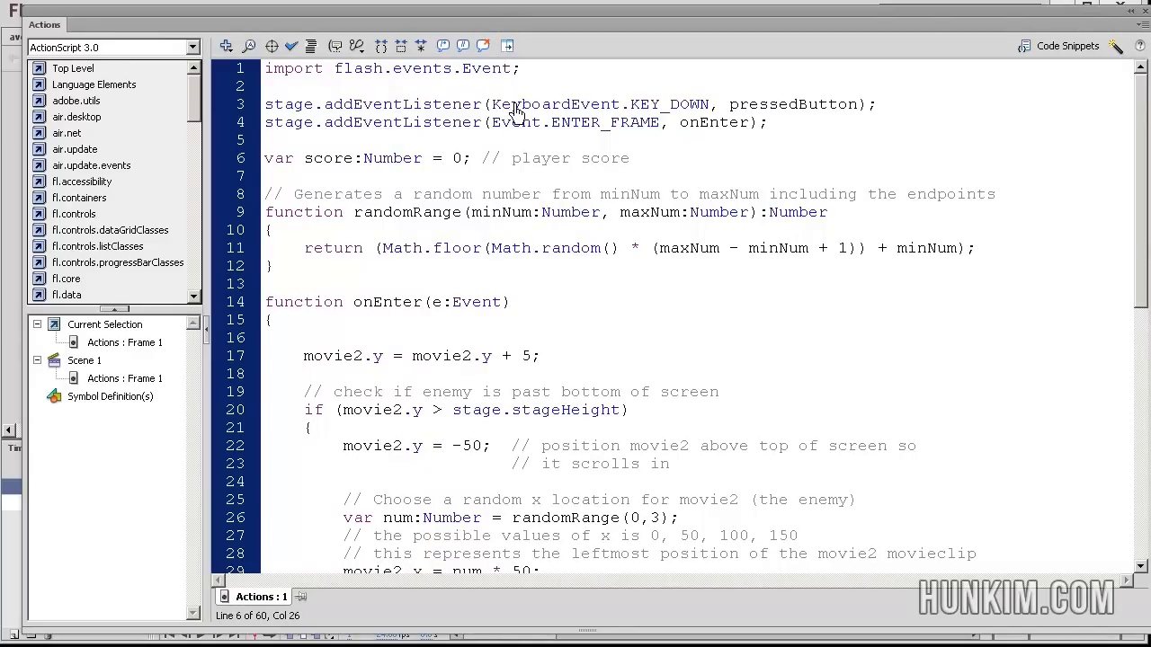
Point out the score variable declaration on line 6, highlighting its Number type.
click(266, 158)
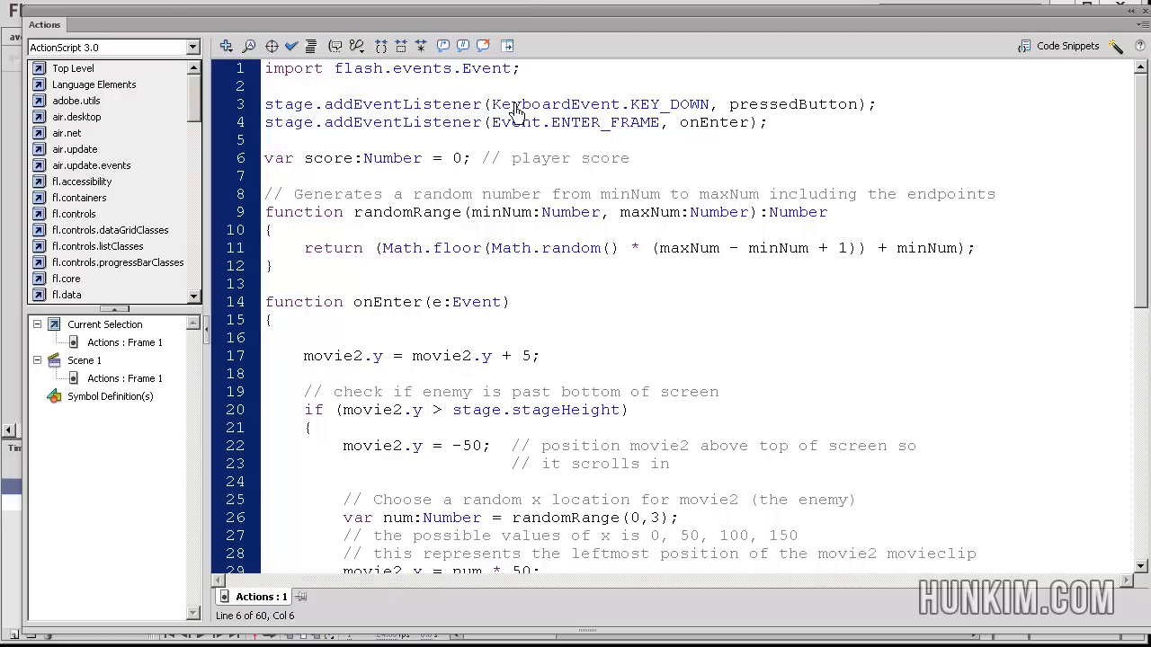
click(335, 158)
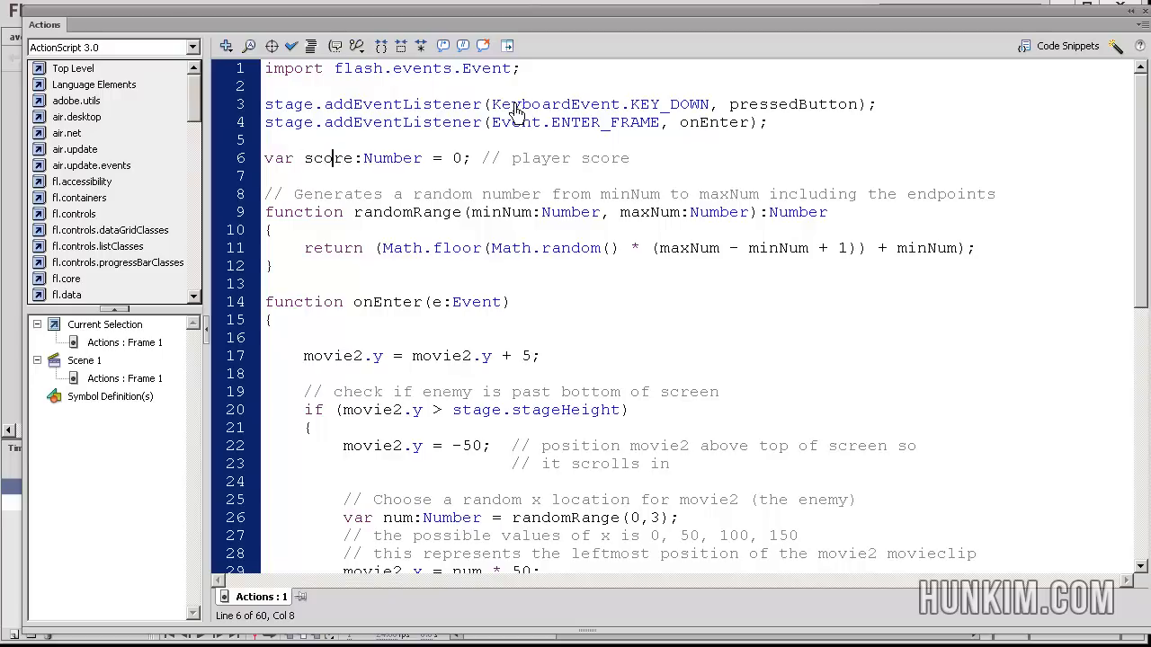
key(Right)
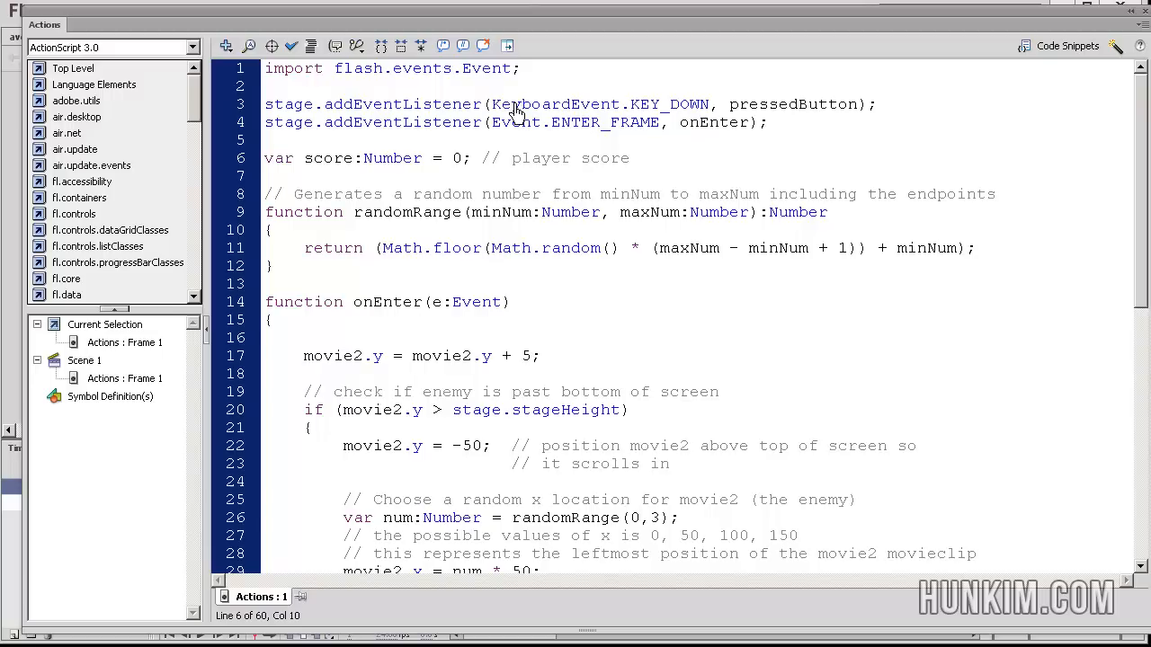
double_click(388, 158)
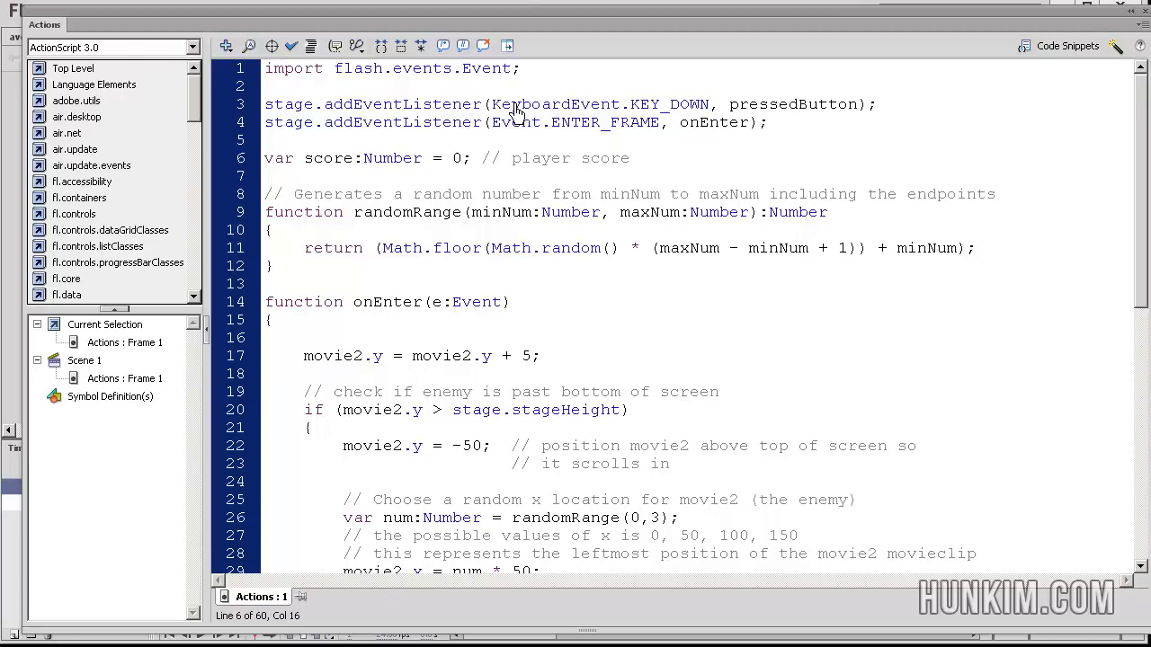
mouse_move(417, 165)
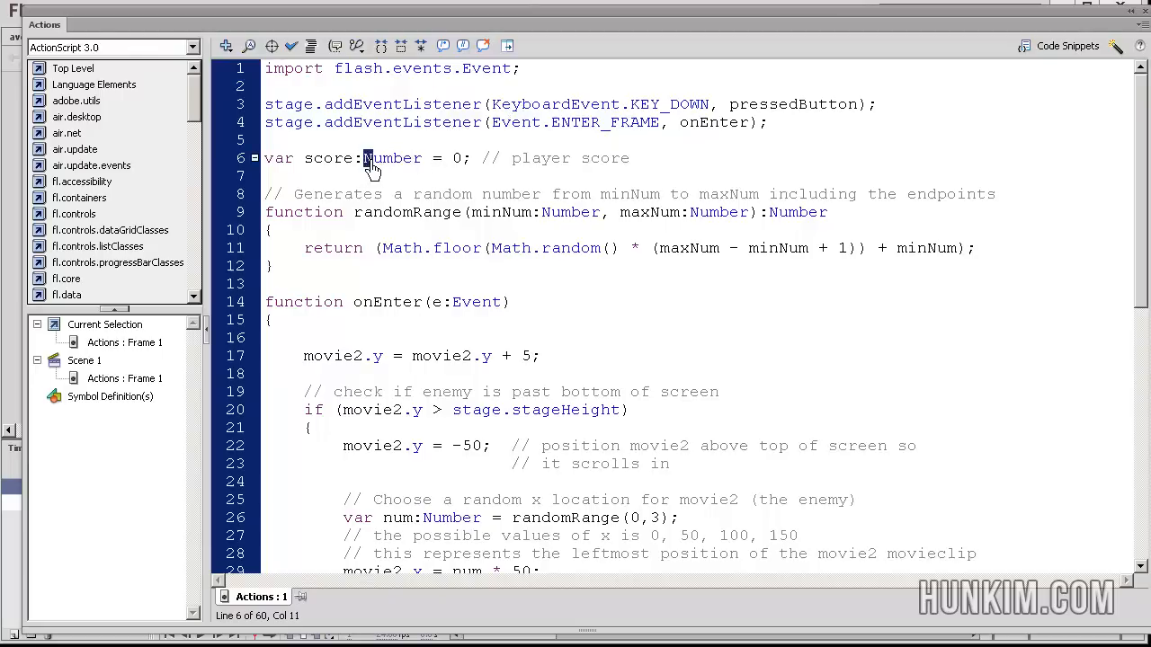
double_click(392, 158)
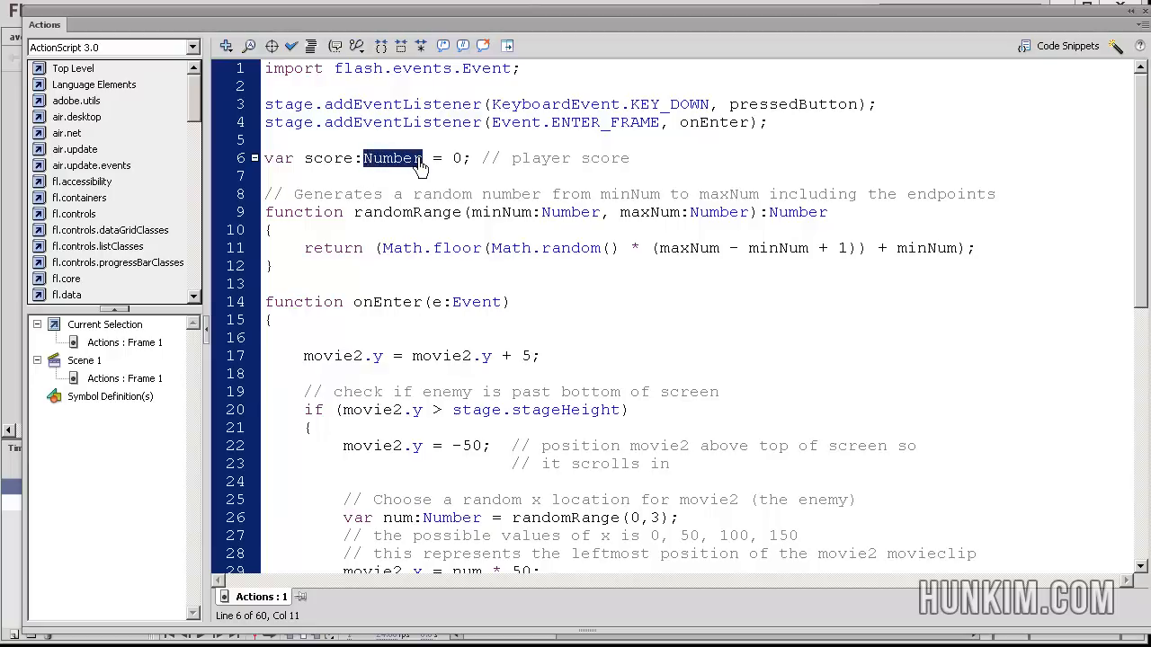
mouse_move(372, 171)
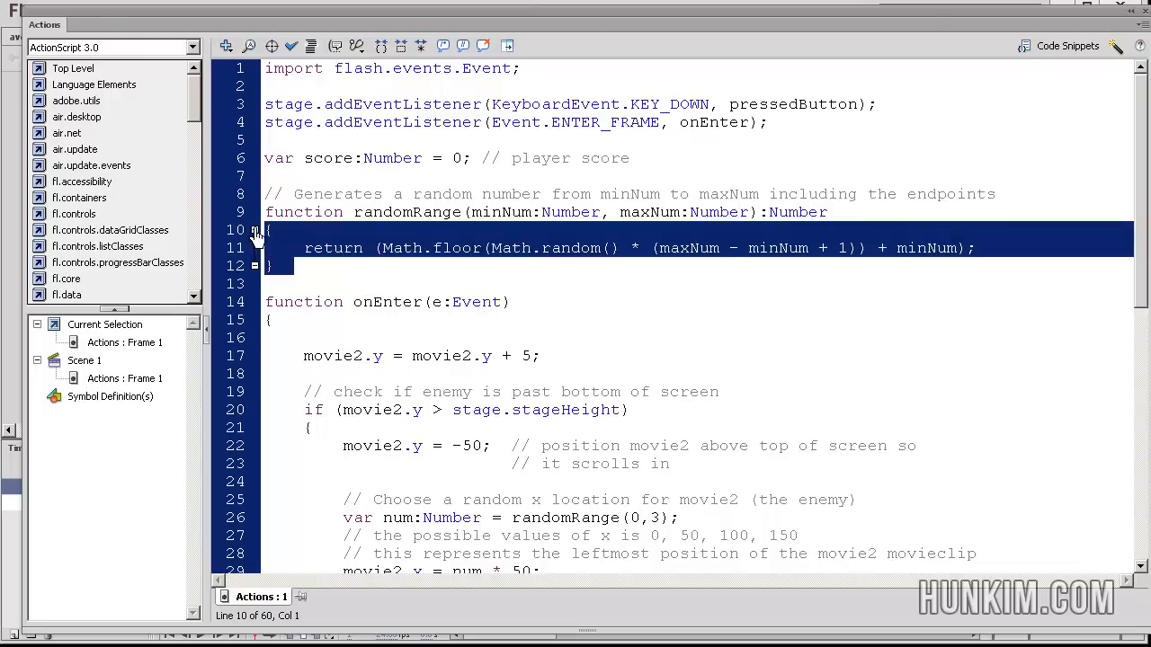
click(460, 213)
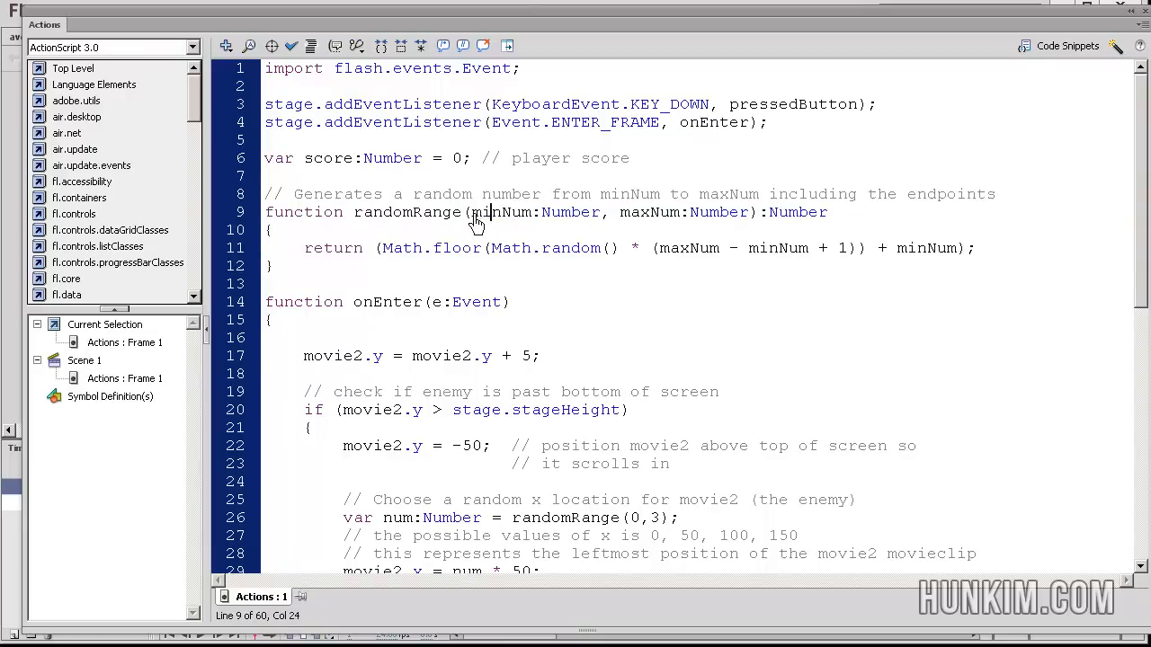
double_click(649, 212)
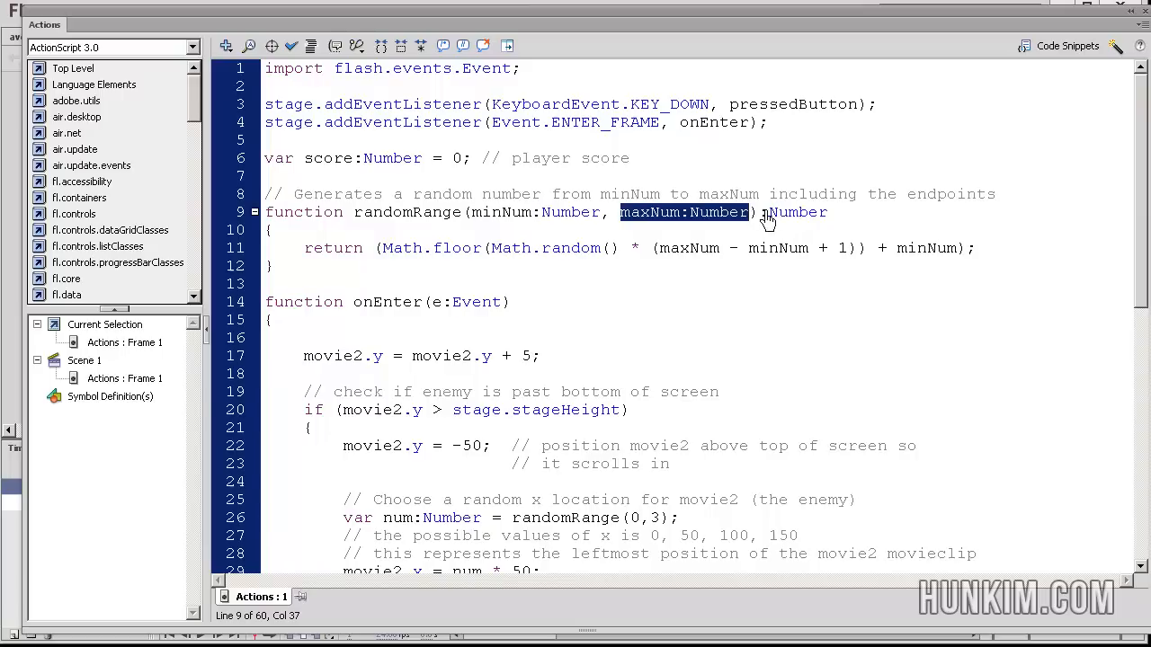
click(782, 212)
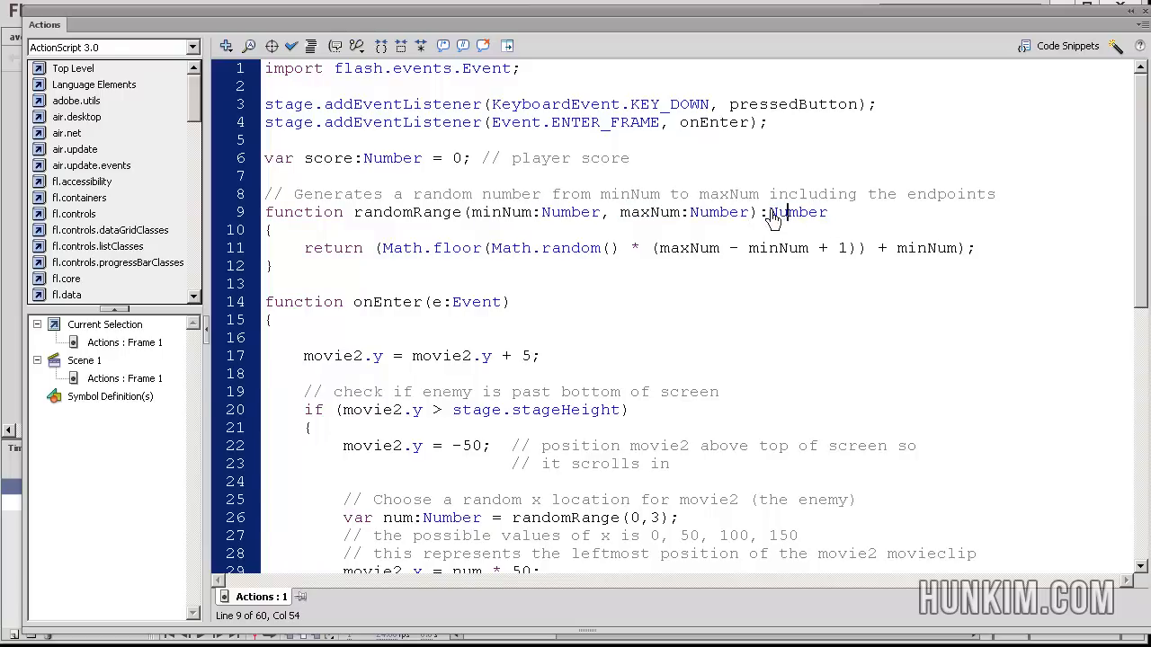
double_click(794, 213)
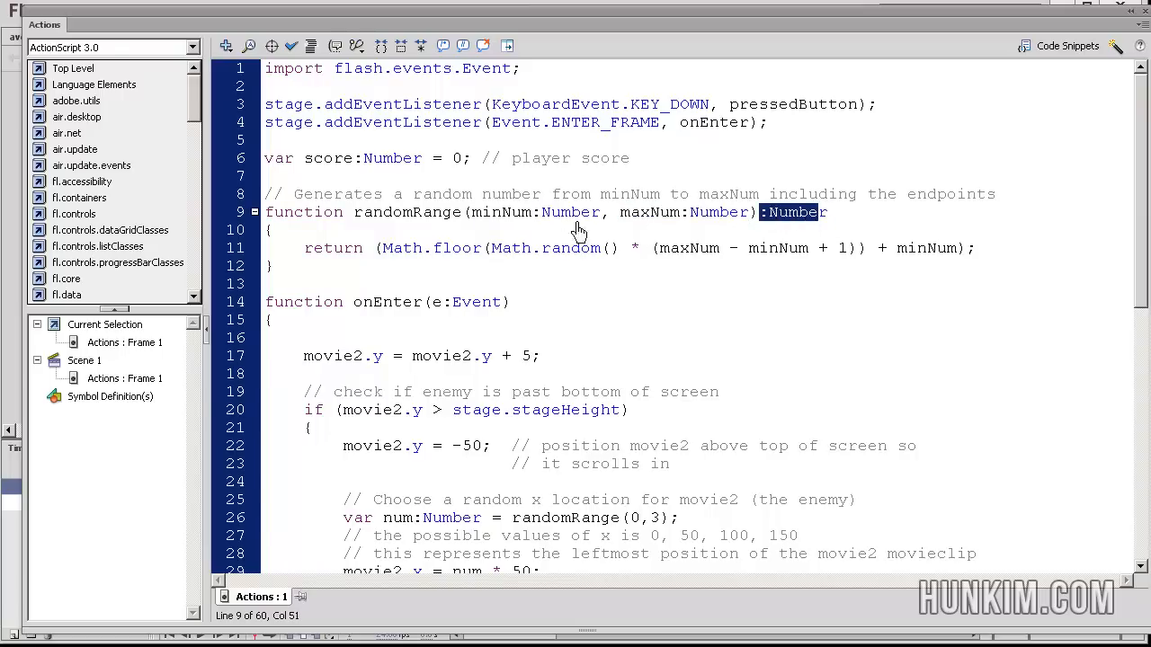
mouse_move(795, 223)
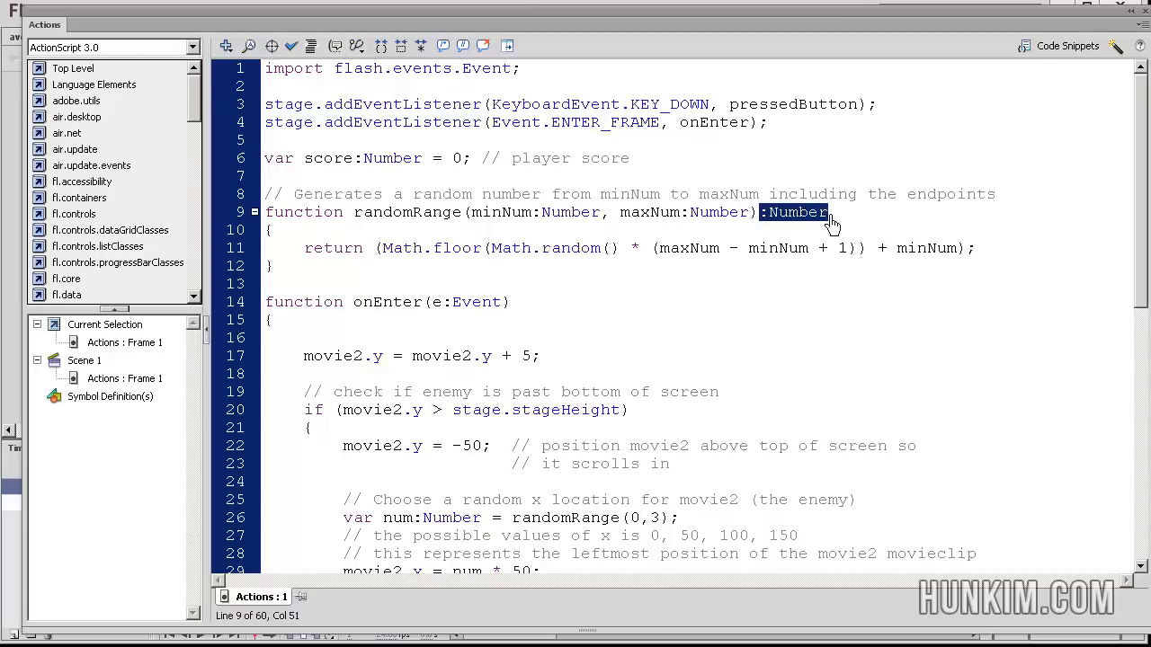
mouse_move(364, 223)
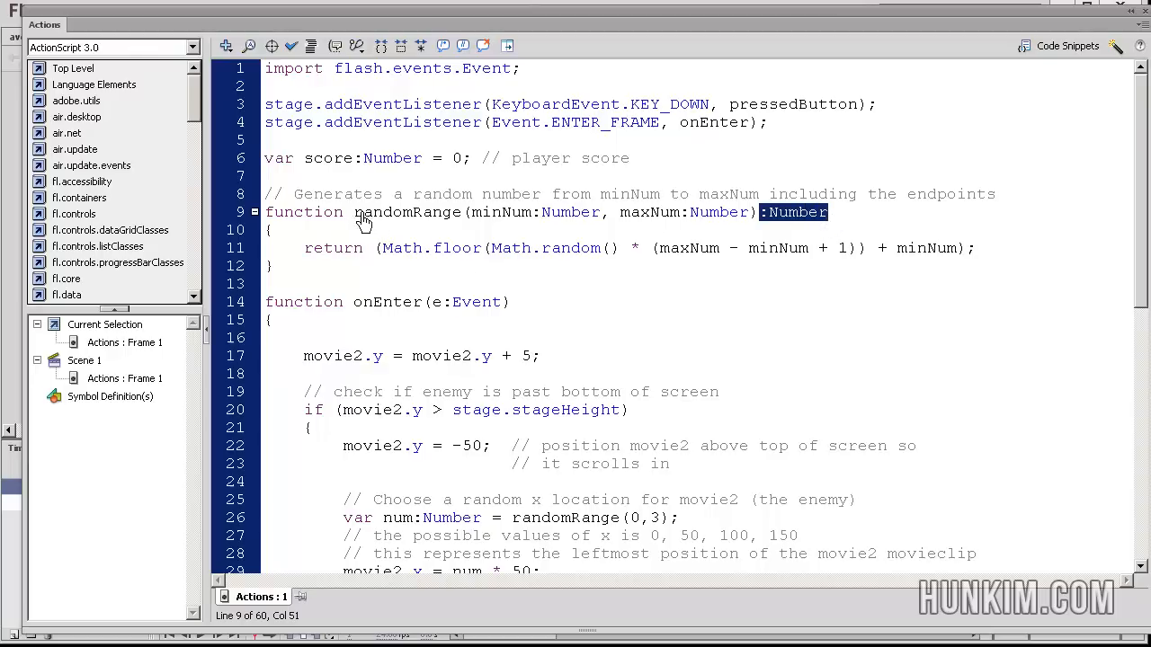
double_click(410, 212)
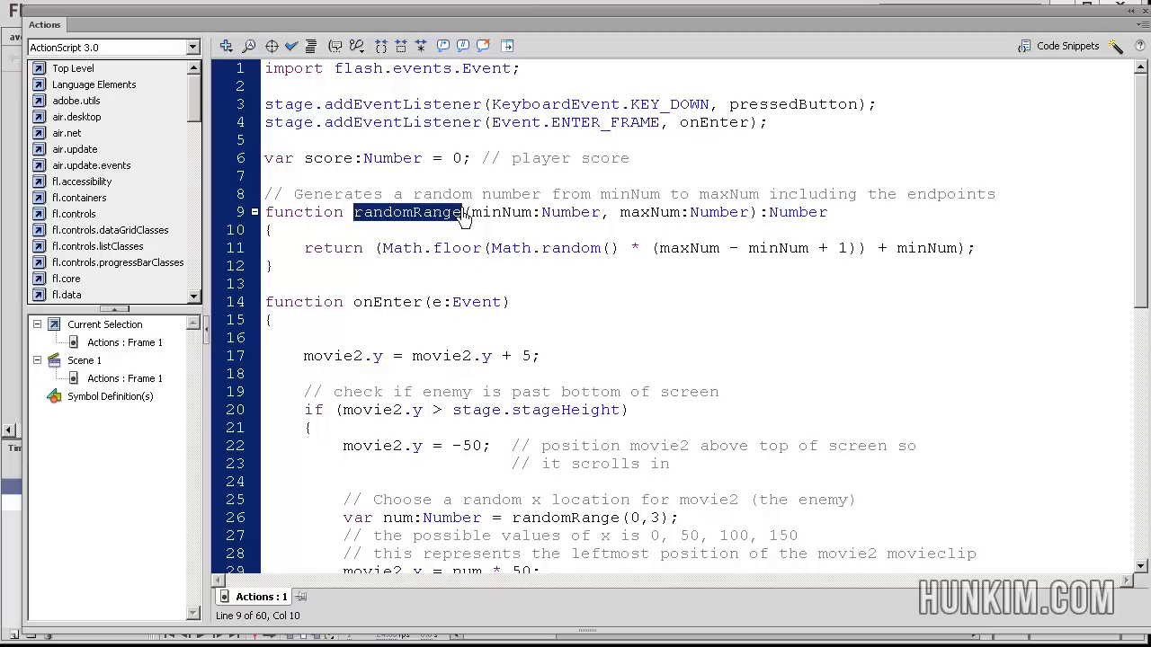
click(450, 212)
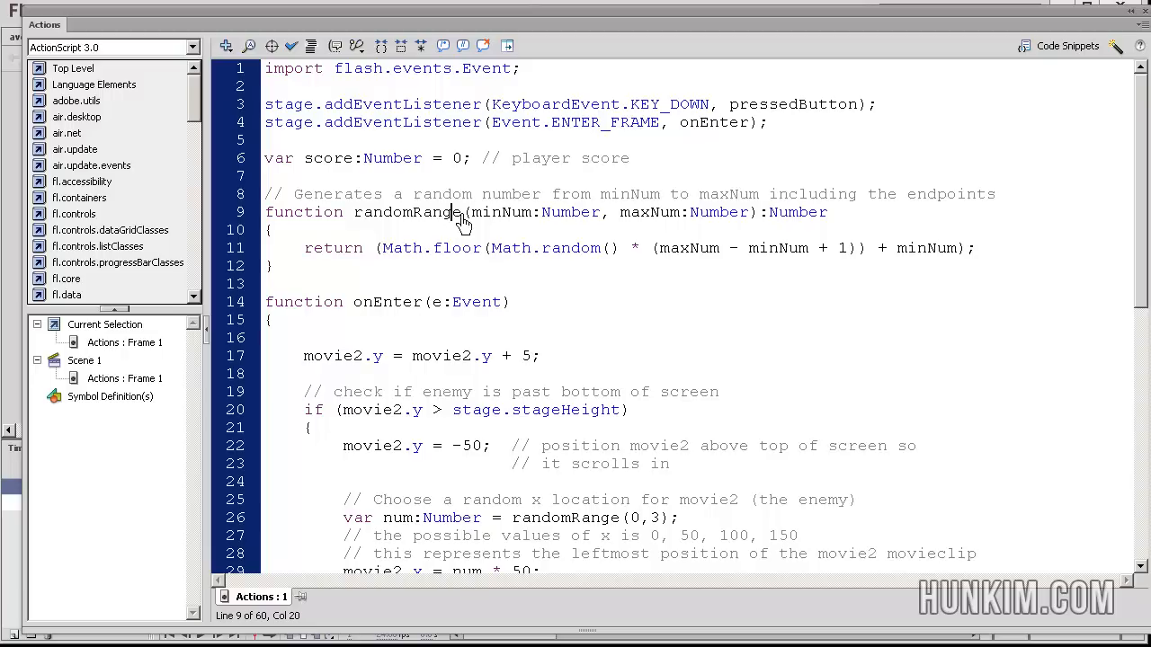
double_click(410, 212)
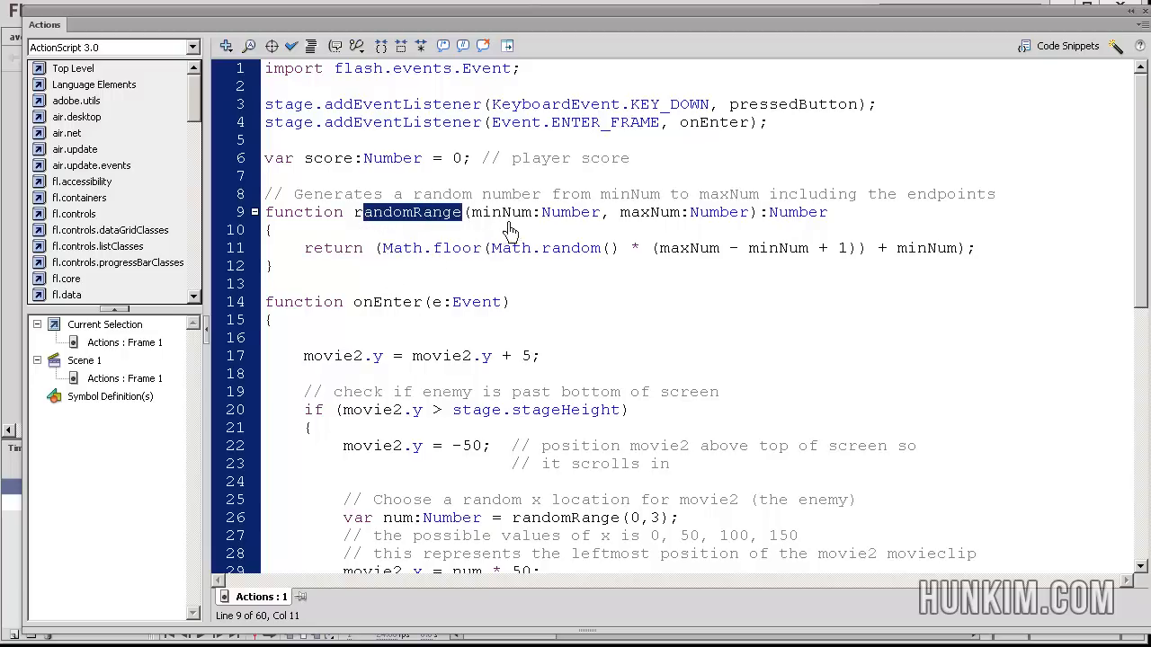
click(440, 263)
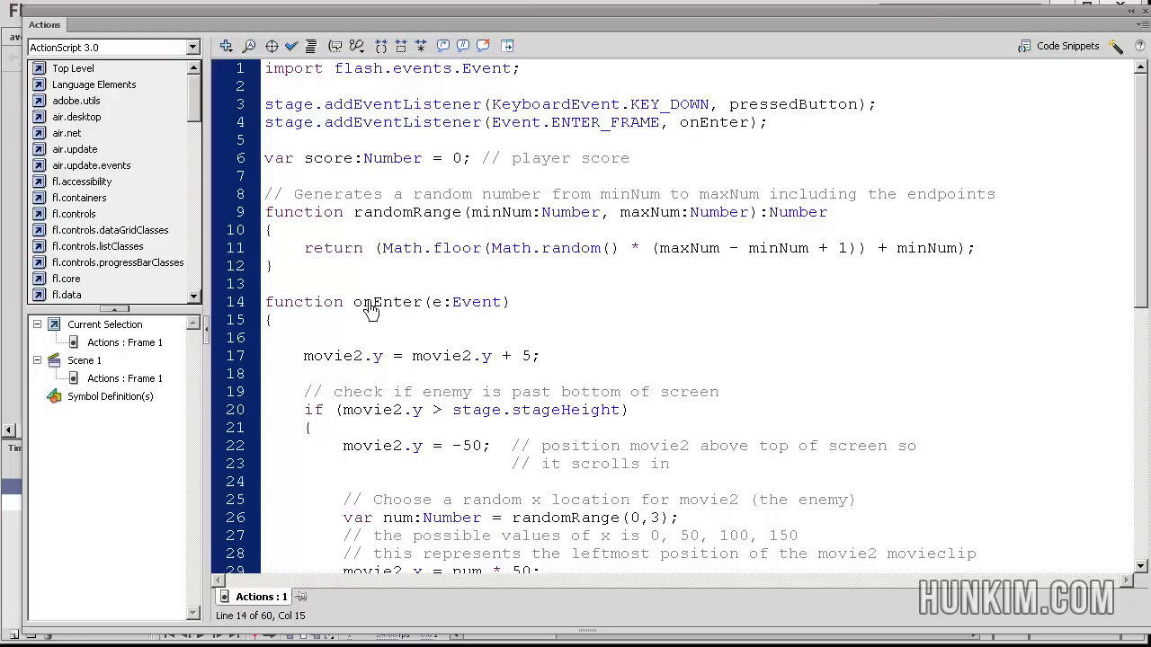
click(361, 356)
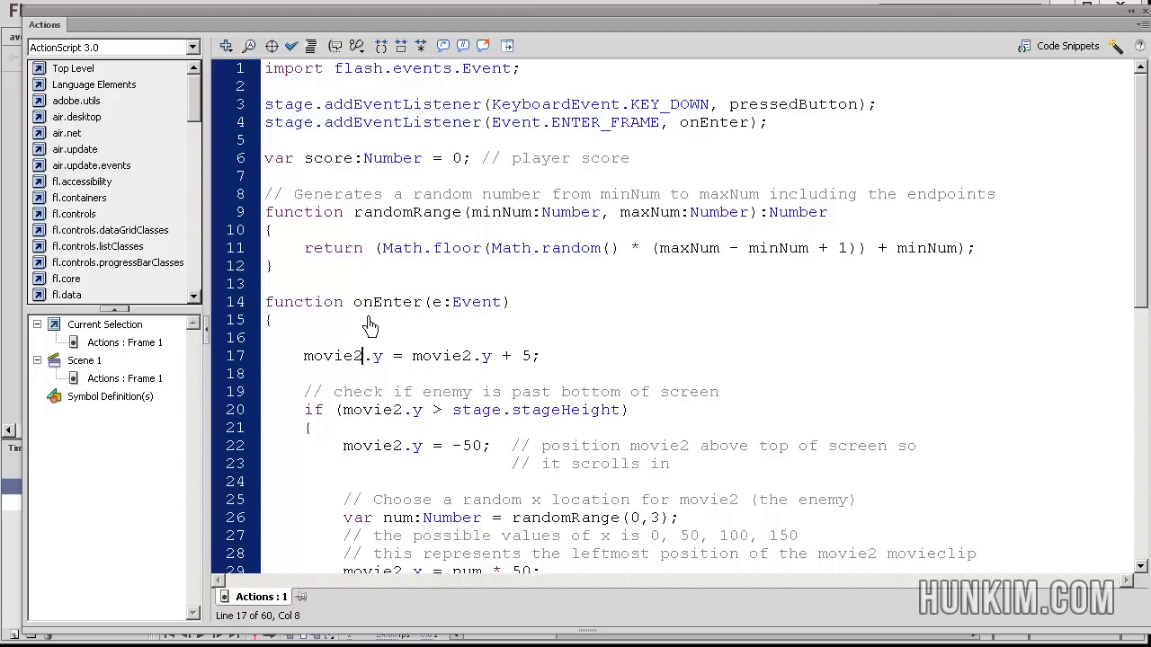
scroll(down, 3)
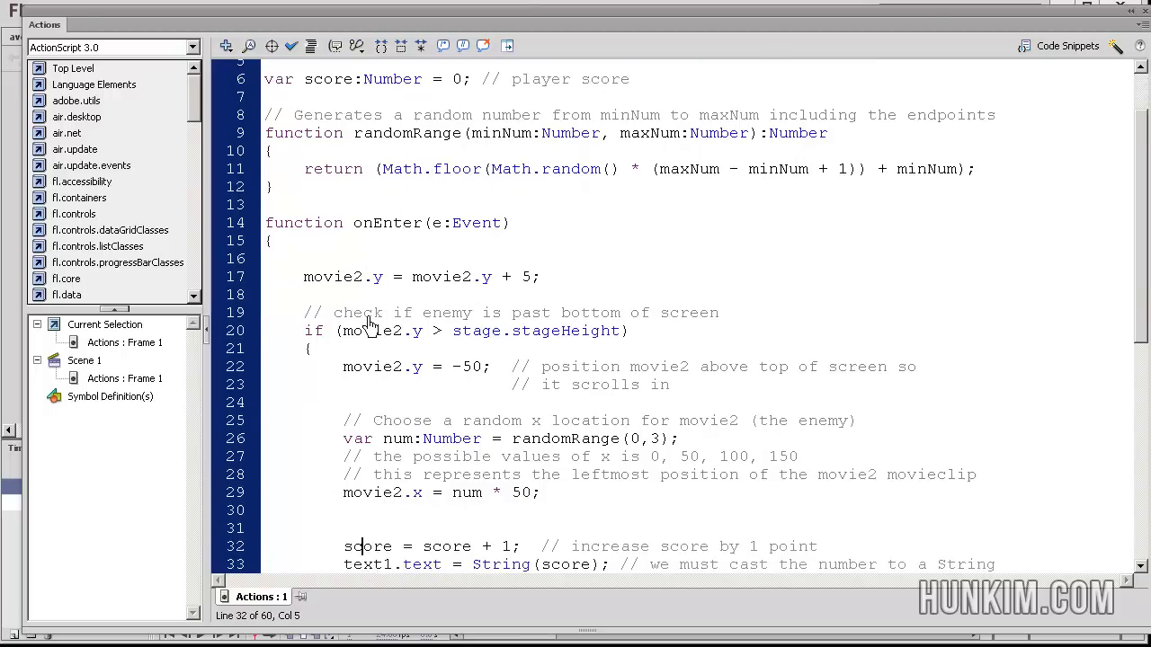
scroll(down, 3)
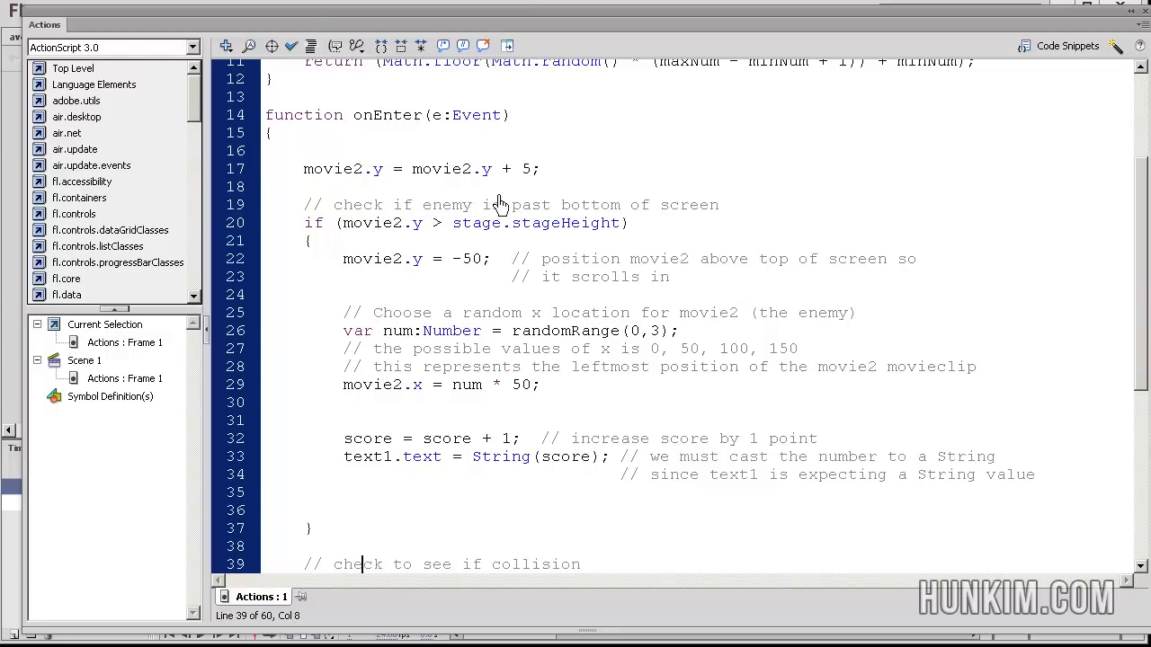
mouse_move(345, 232)
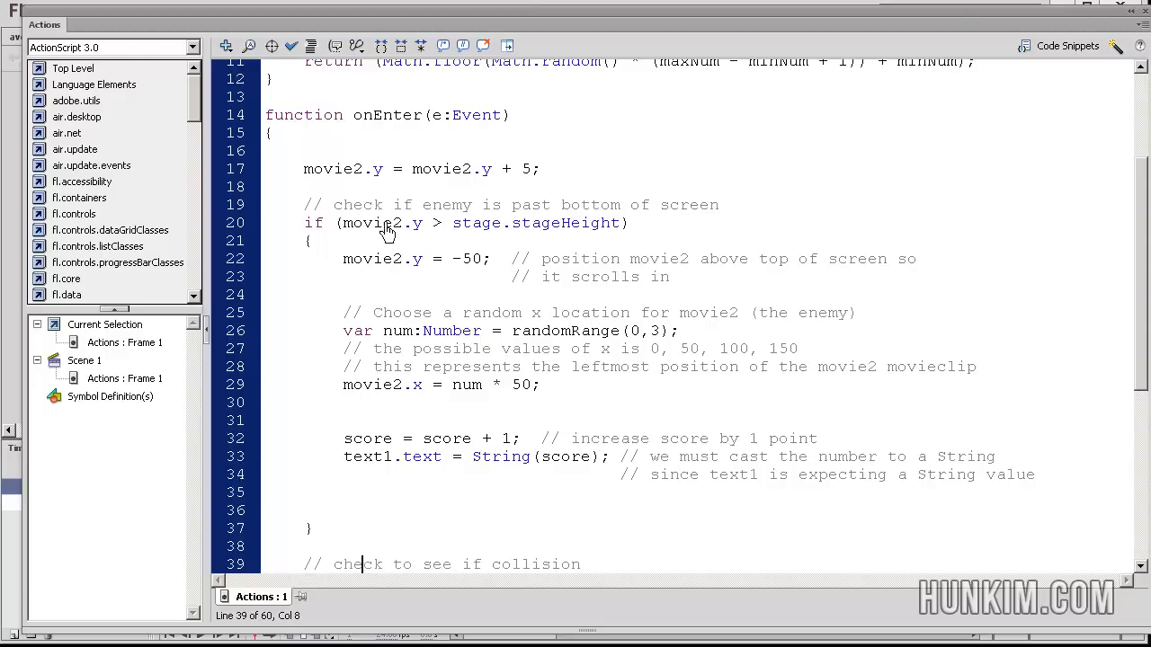
mouse_move(413, 230)
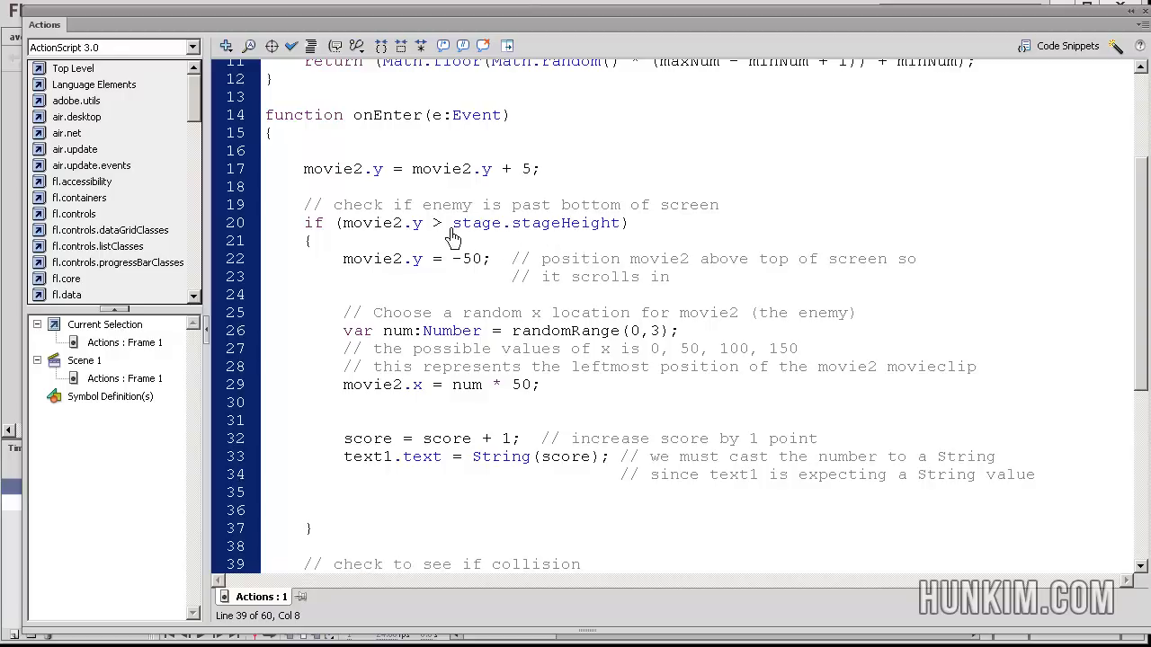
double_click(536, 223)
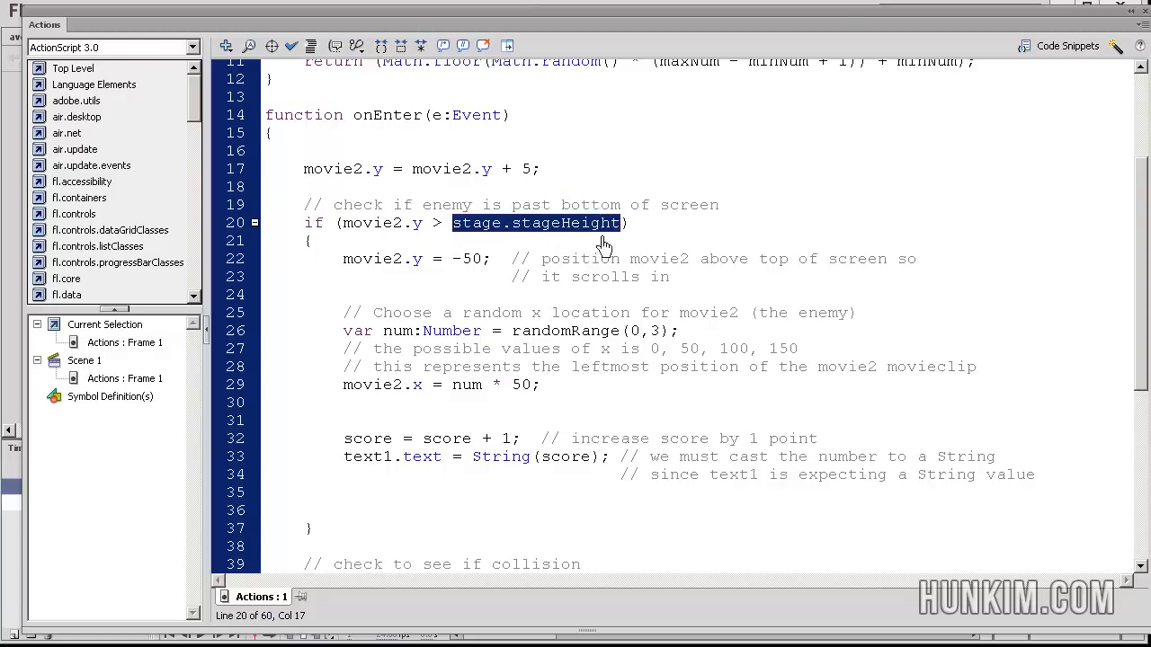
mouse_move(644, 324)
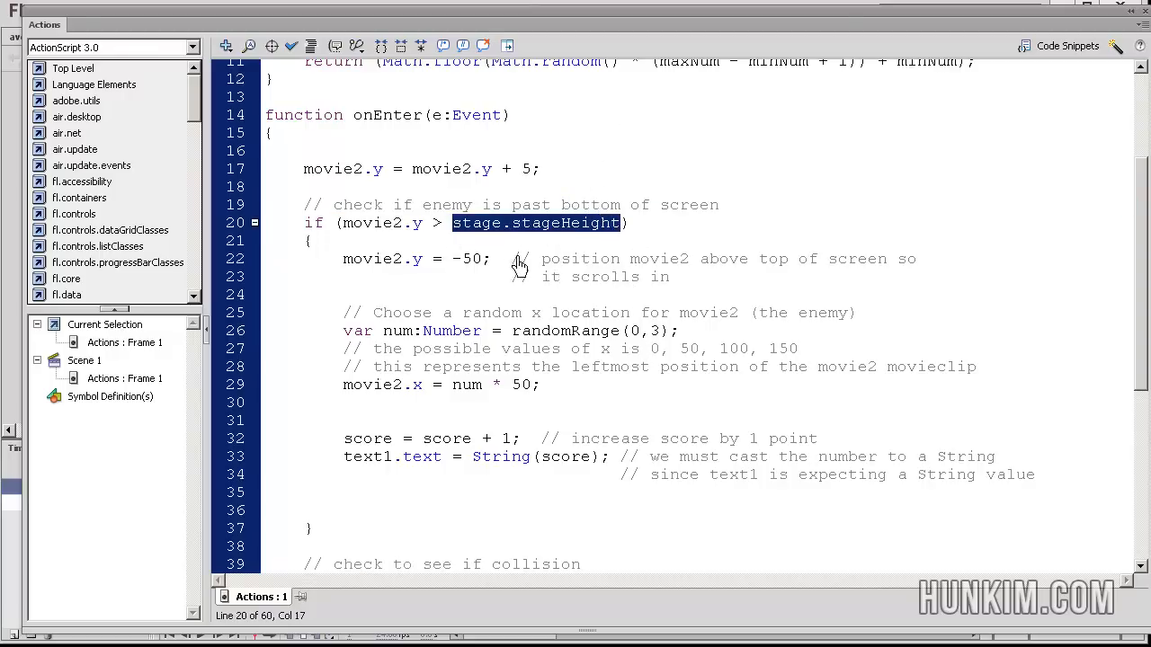
mouse_move(511, 235)
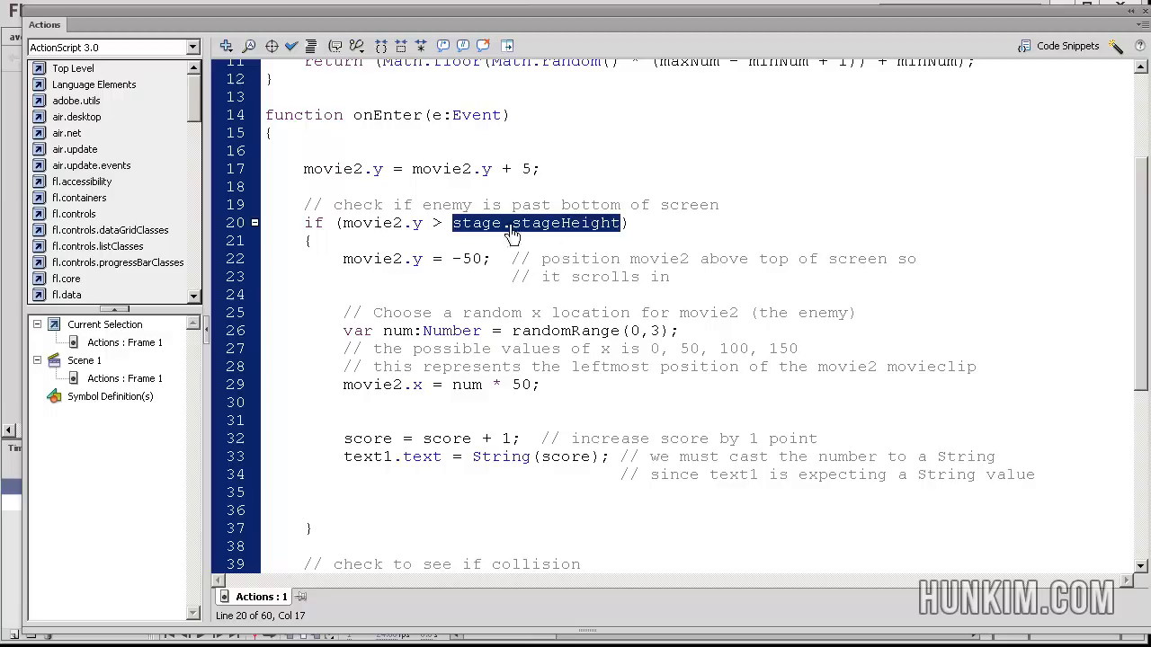
click(457, 223)
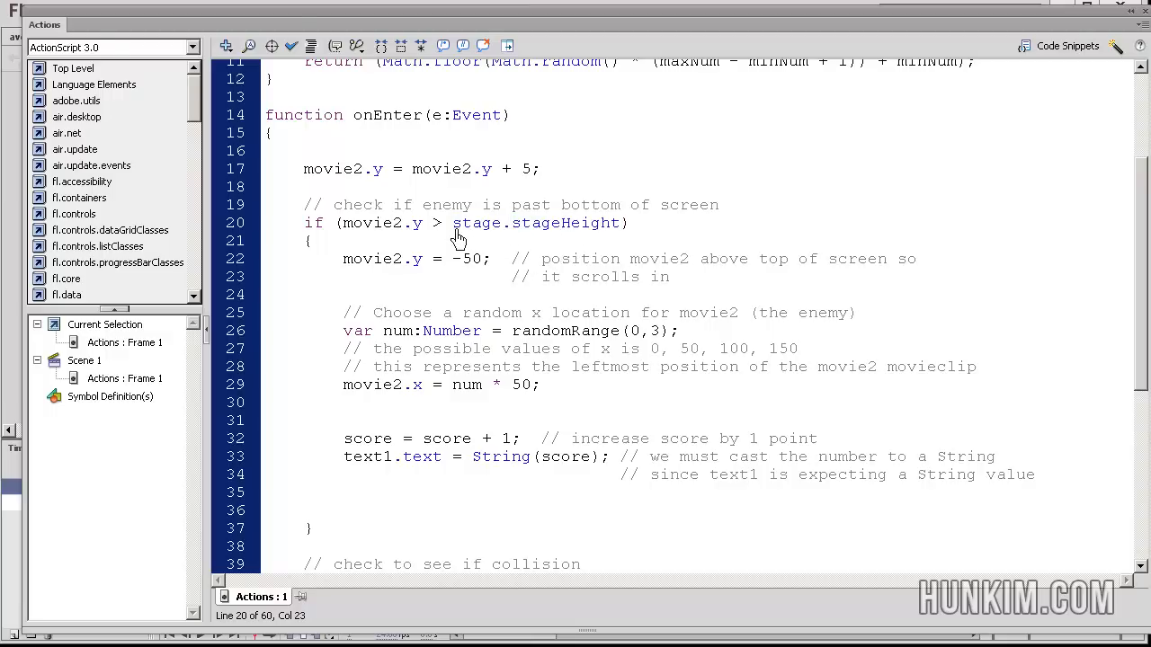
double_click(540, 223)
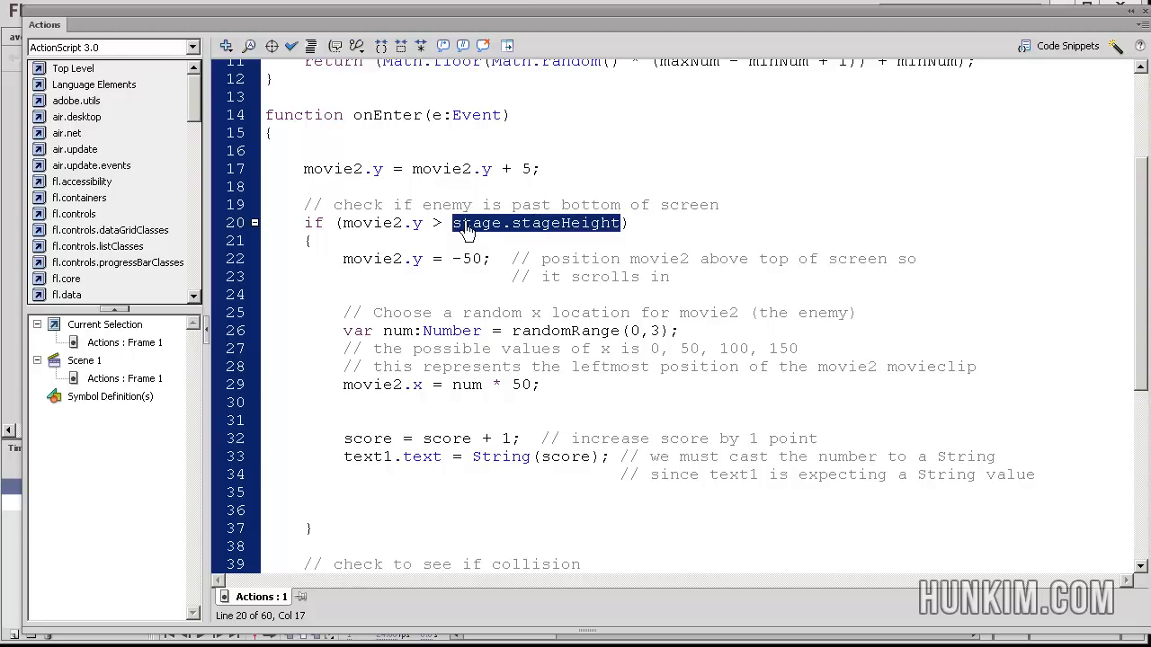
click(423, 223)
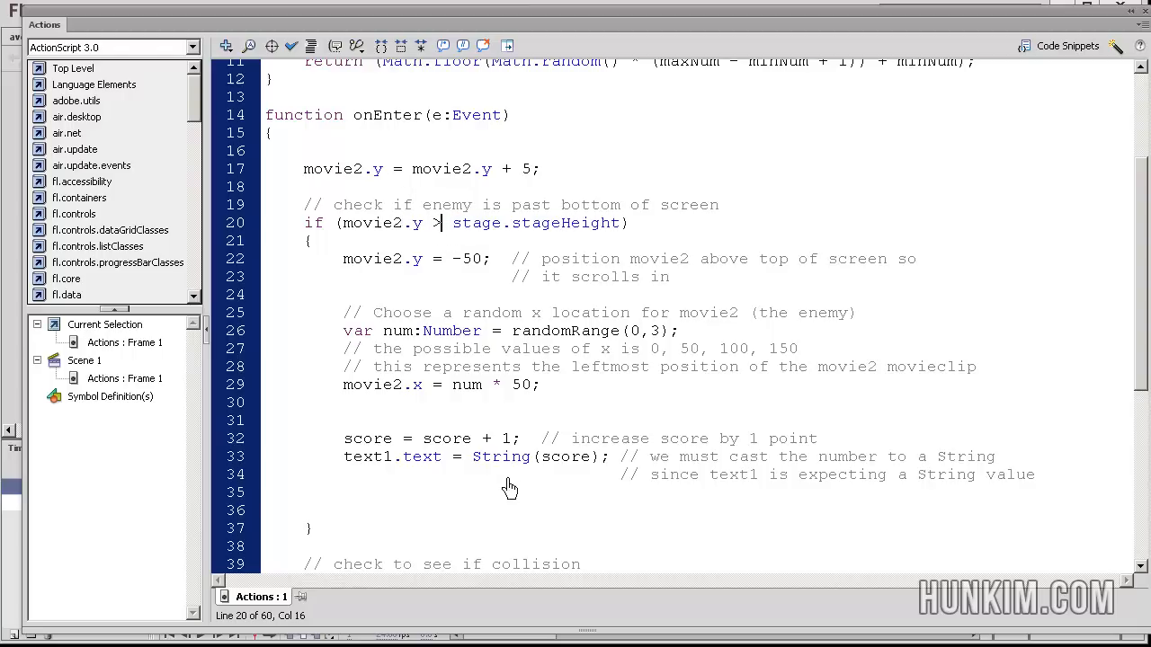
mouse_move(467, 183)
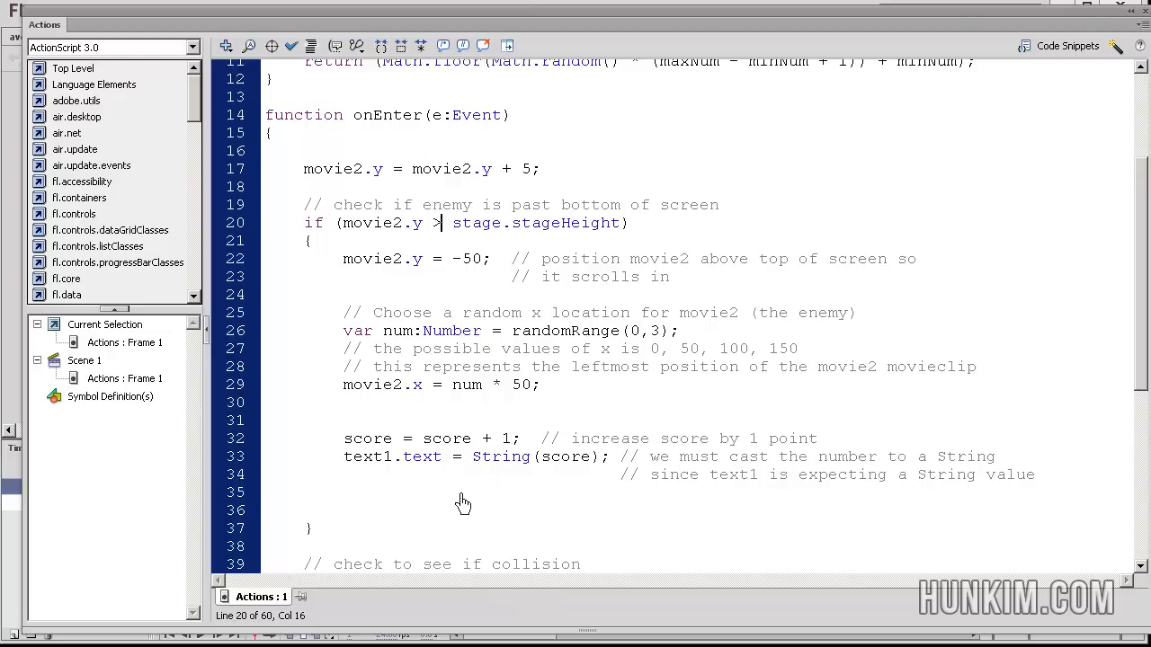
mouse_move(350, 266)
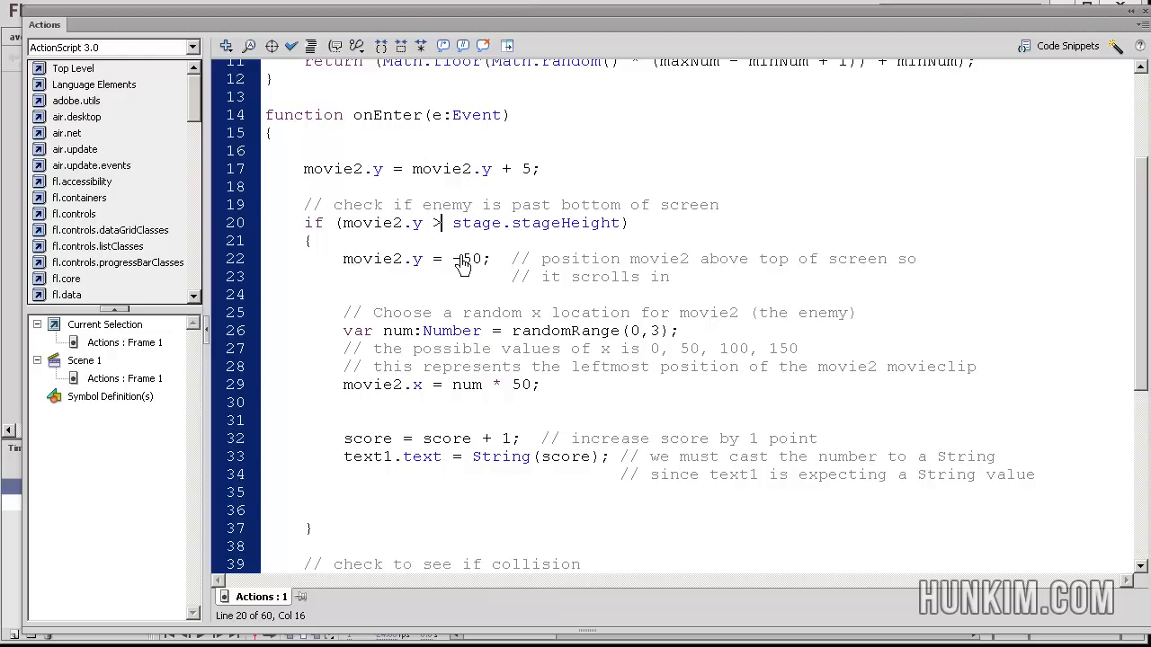
mouse_move(611, 324)
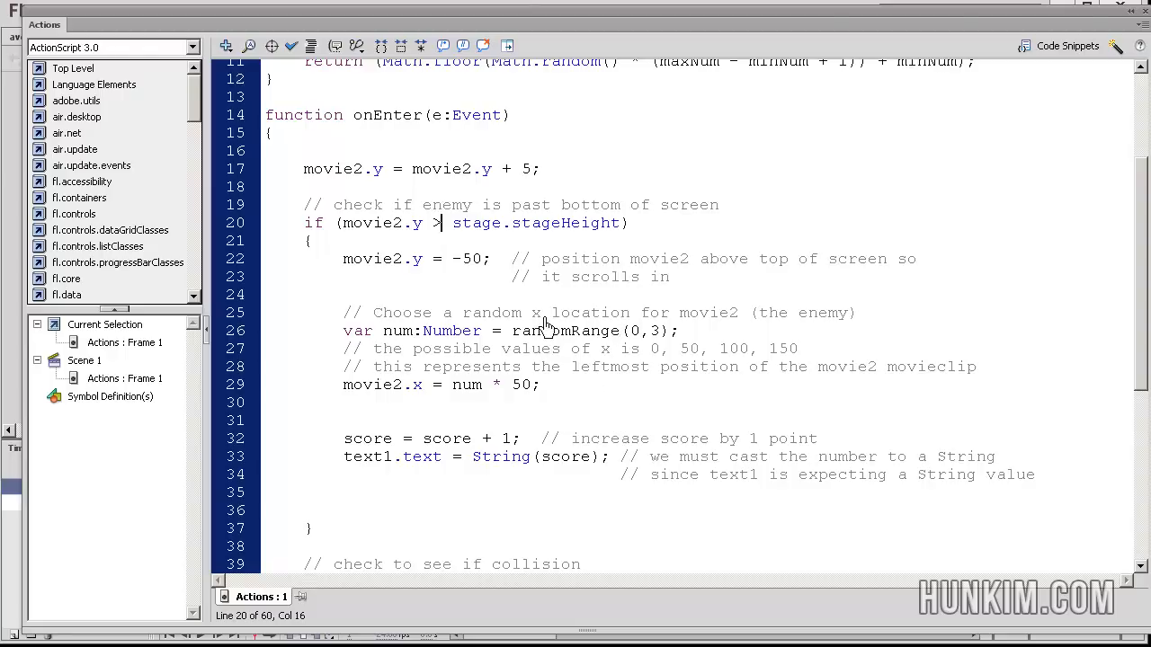
mouse_move(453, 266)
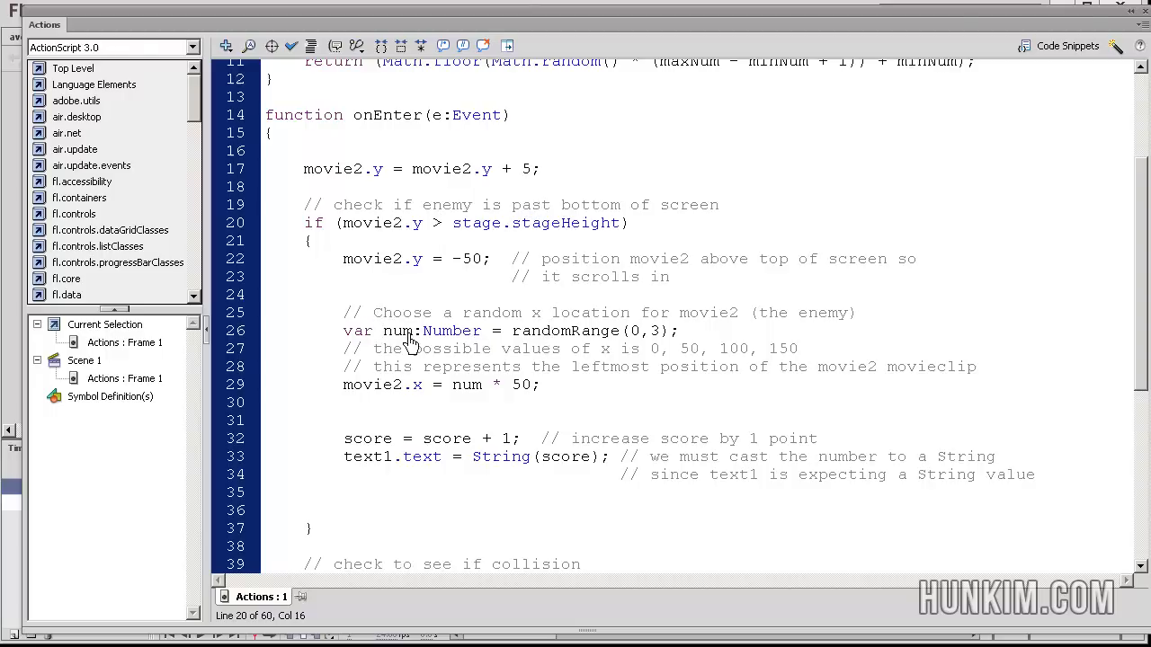
double_click(540, 331)
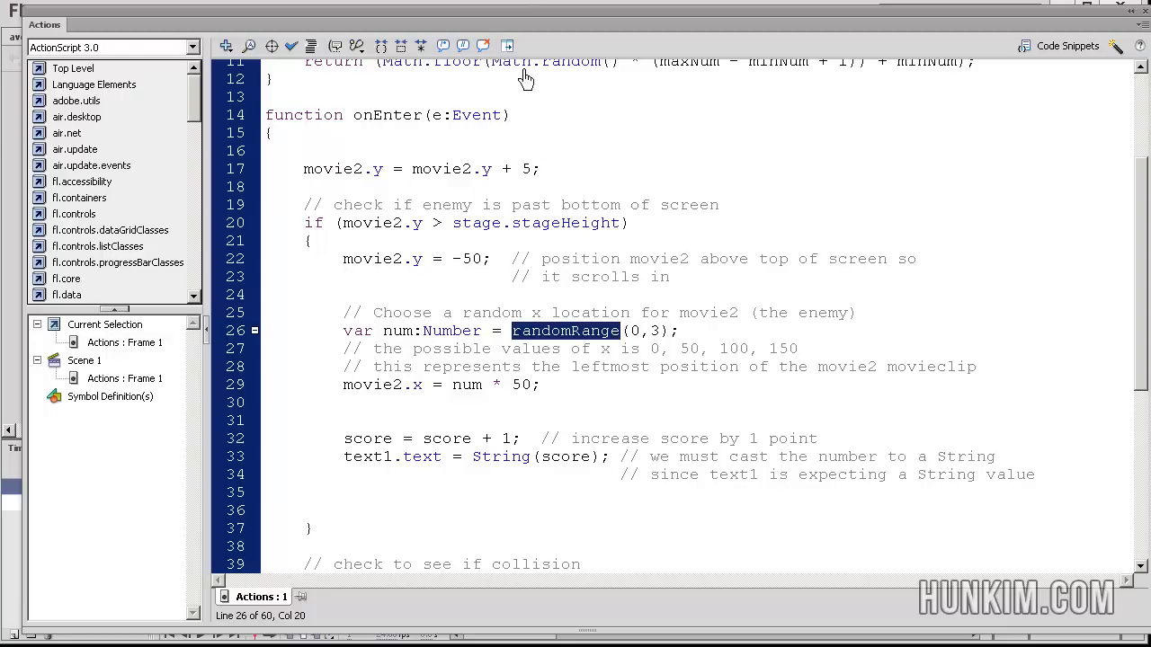
mouse_move(638, 336)
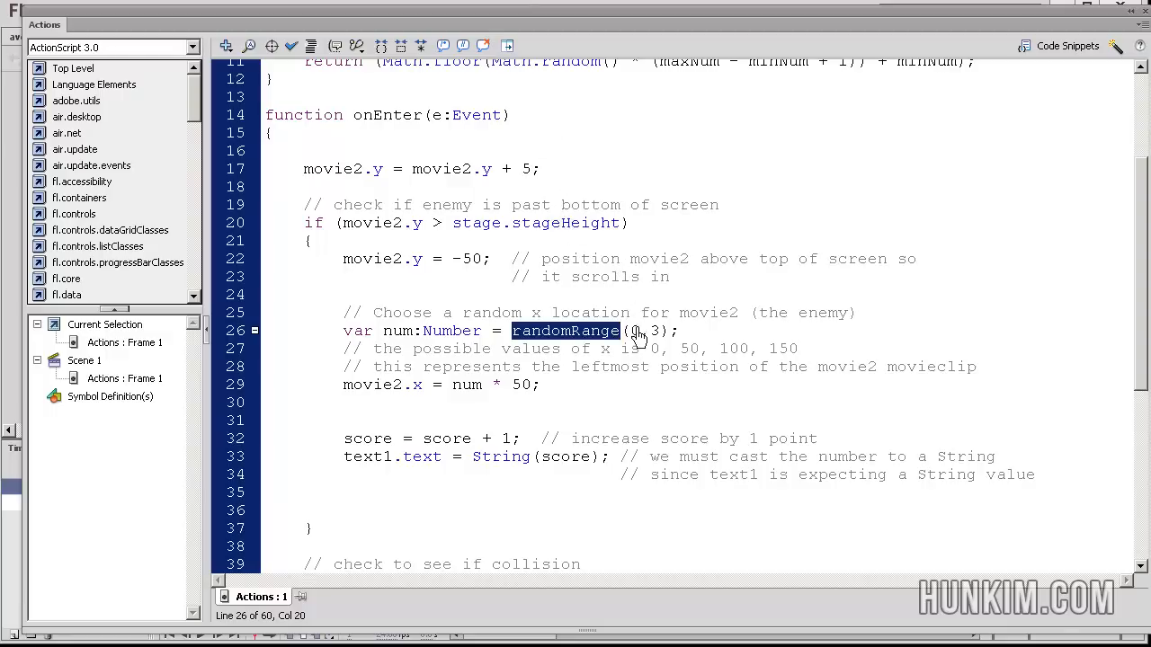
mouse_move(637, 346)
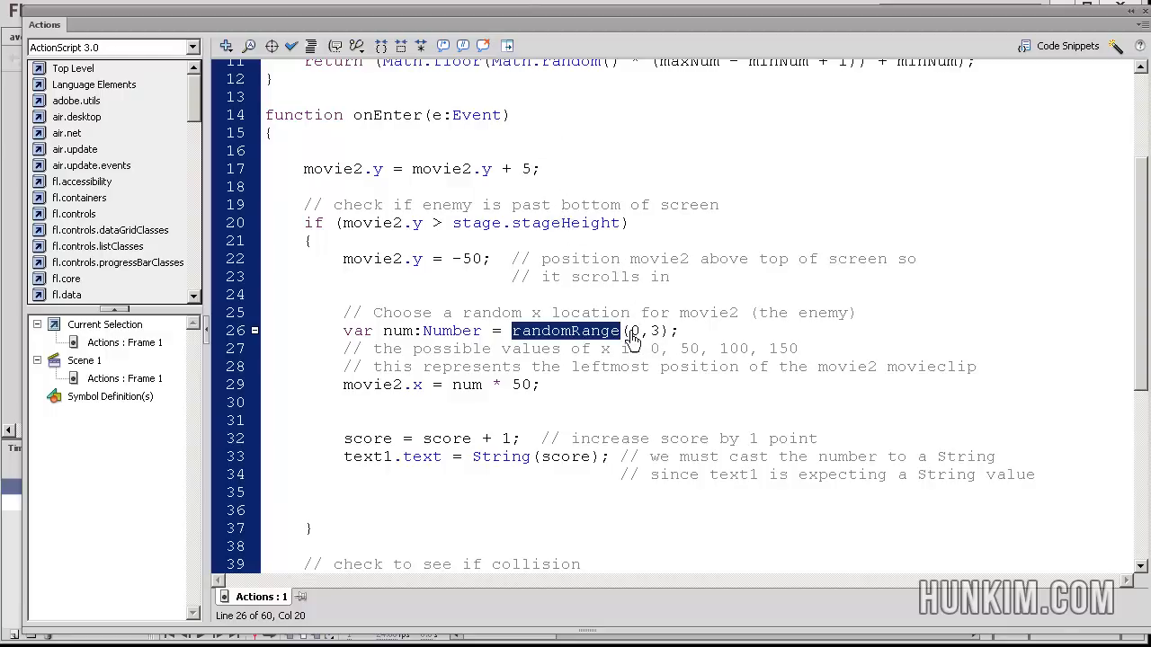
mouse_move(591, 340)
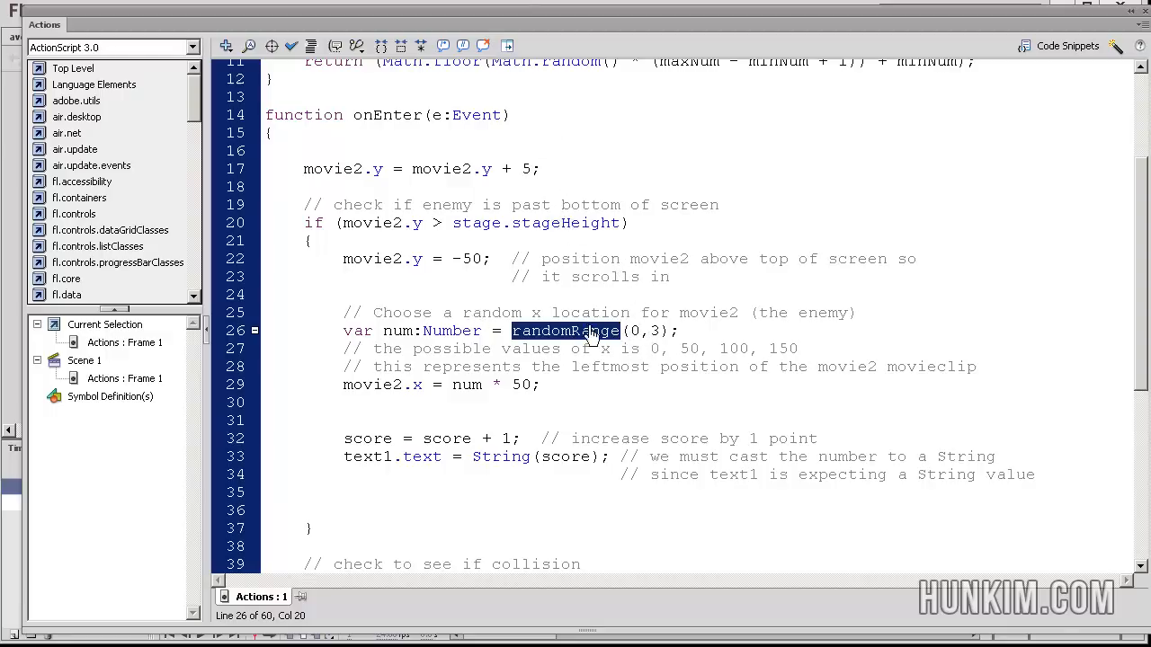
mouse_move(623, 345)
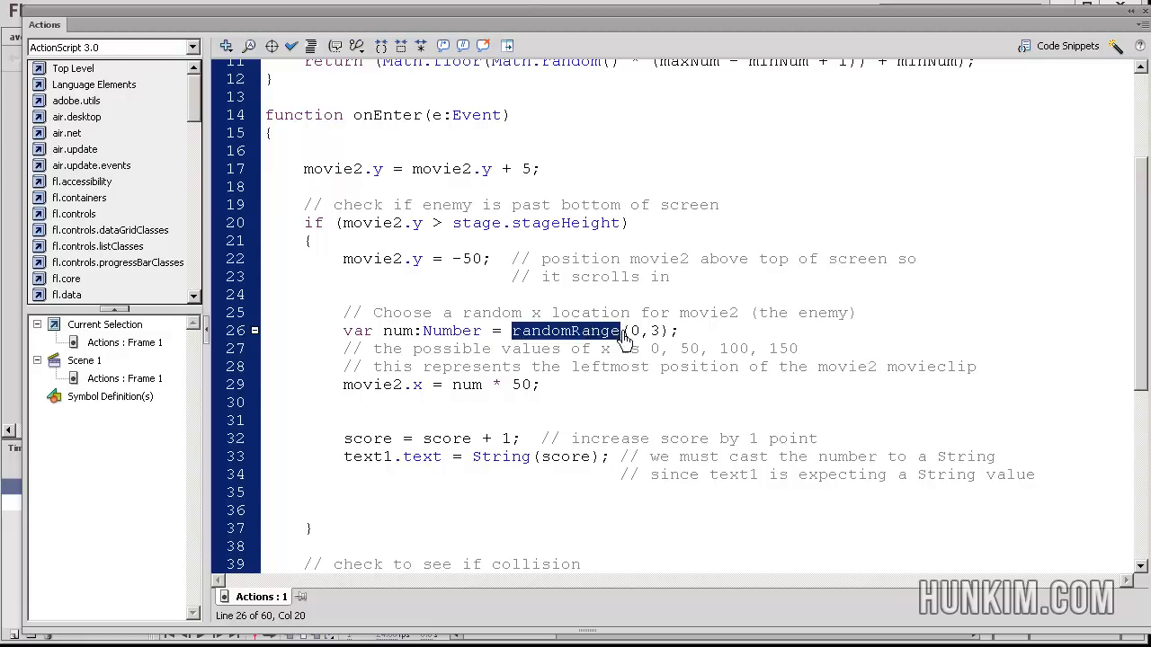
click(626, 331)
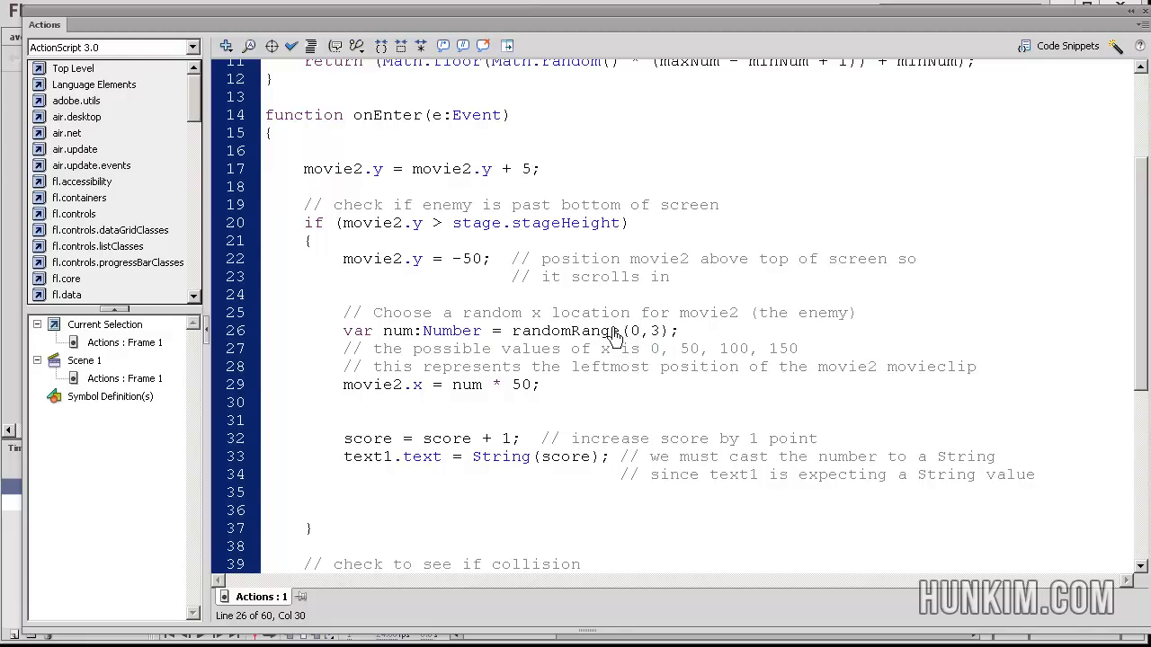
double_click(395, 331)
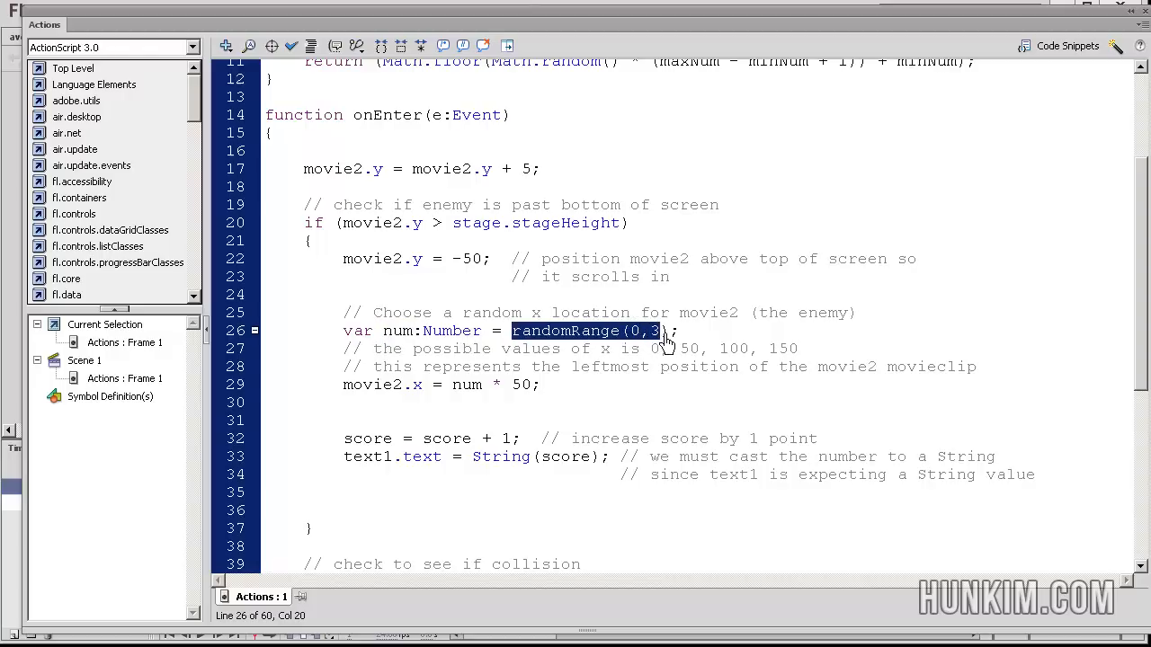
mouse_move(584, 342)
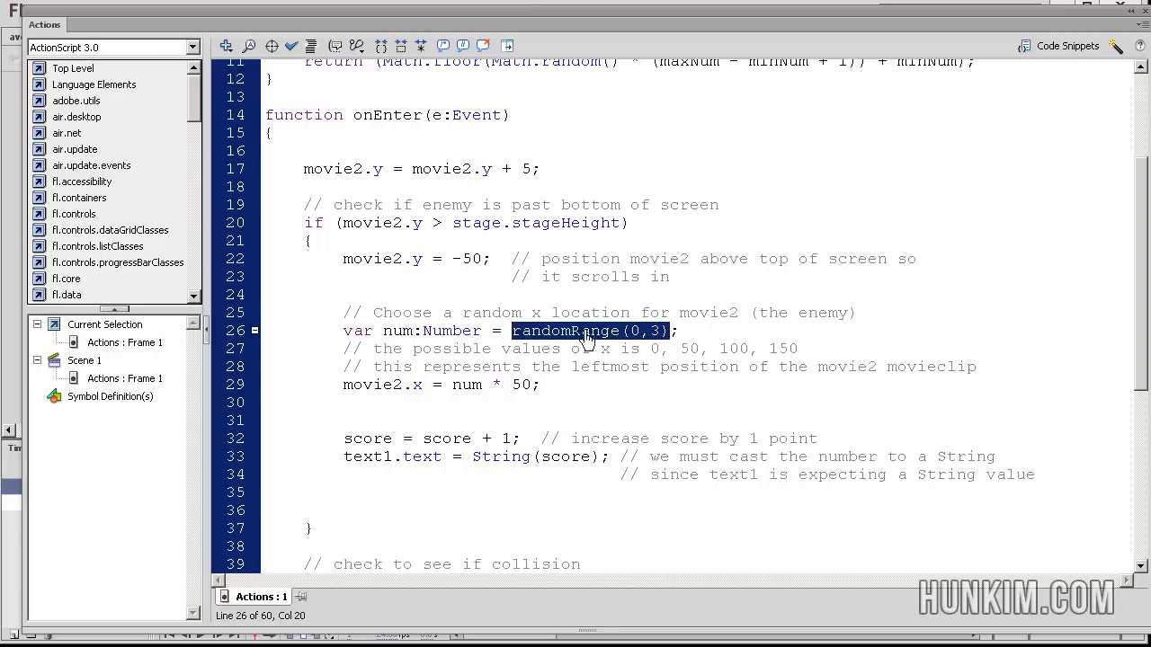
mouse_move(565, 320)
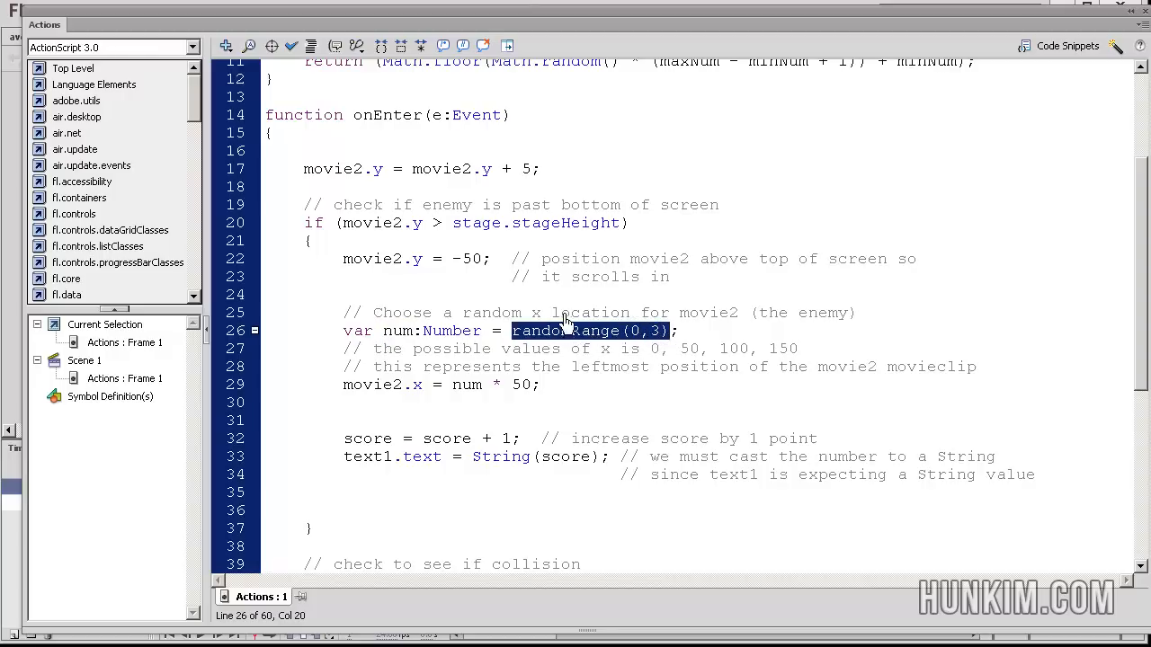
mouse_move(471, 325)
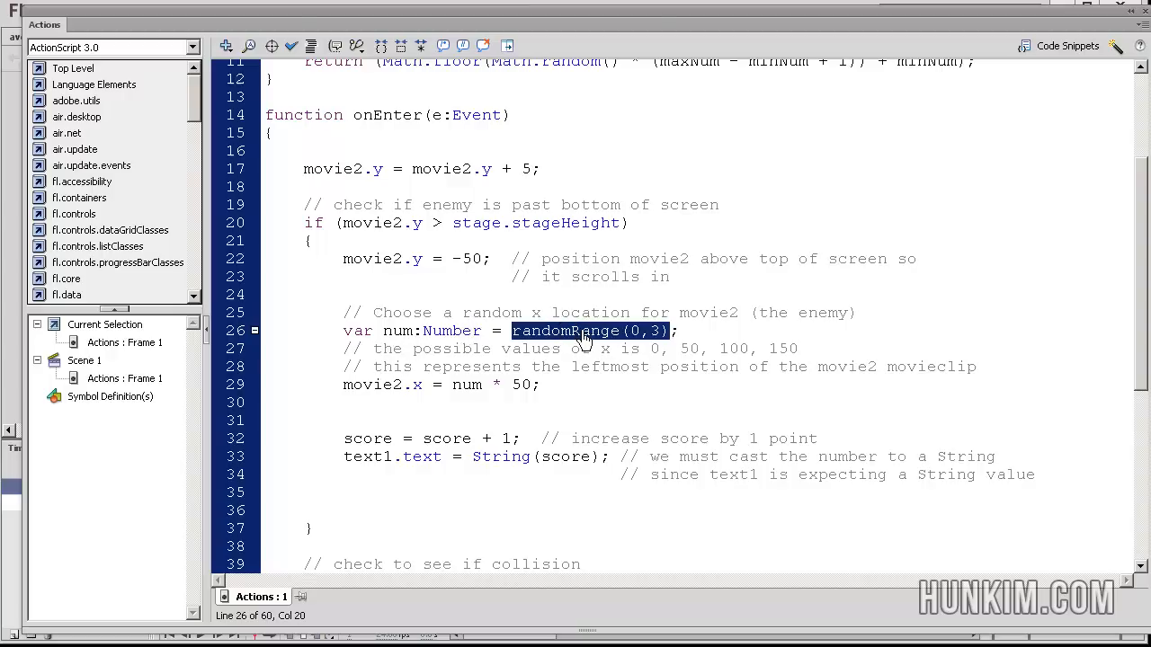
mouse_move(515, 345)
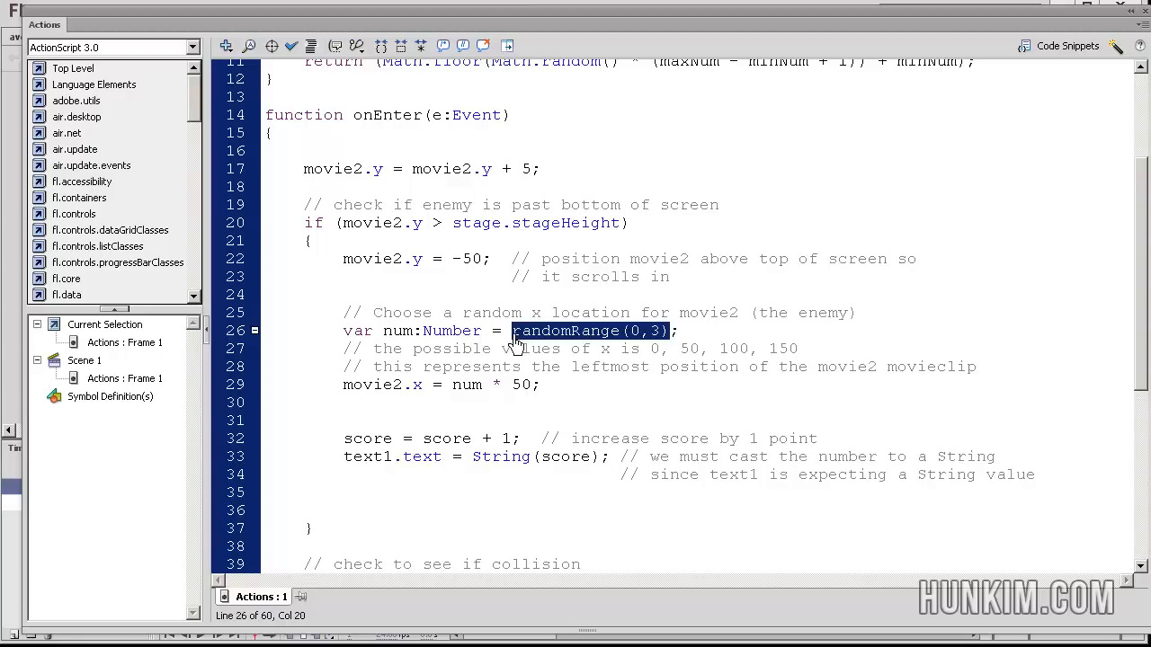
mouse_move(417, 345)
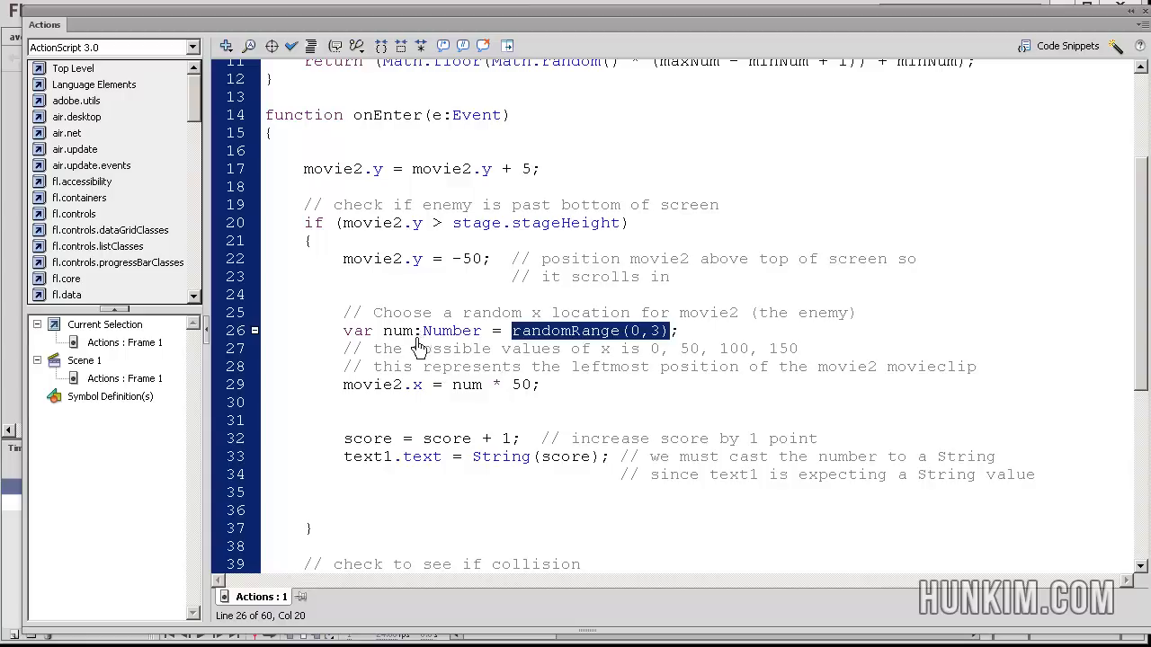
mouse_move(341, 398)
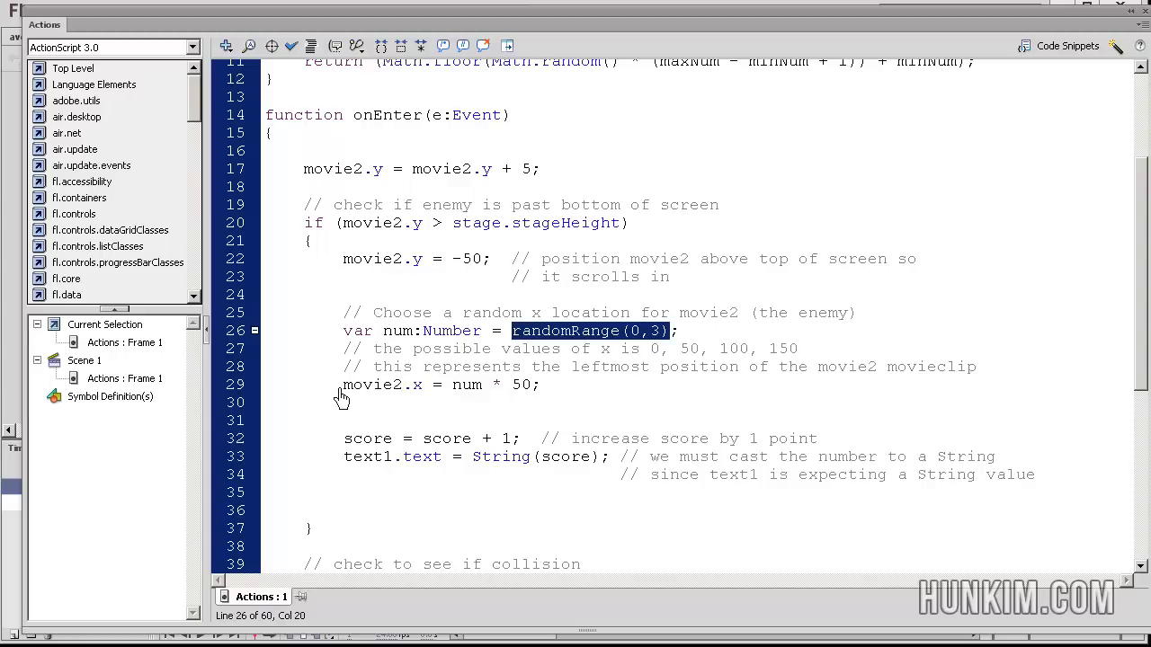
Review the movie2.x = num * 50 line and delete the blank line before score = score + 1.
click(346, 385)
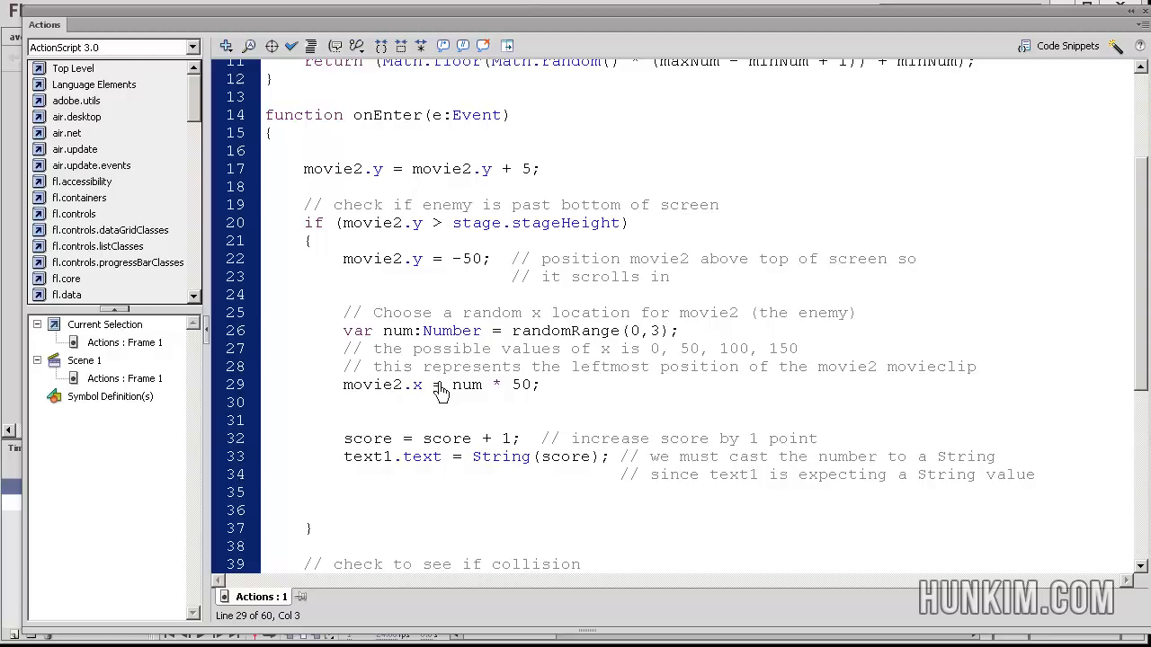
mouse_move(471, 403)
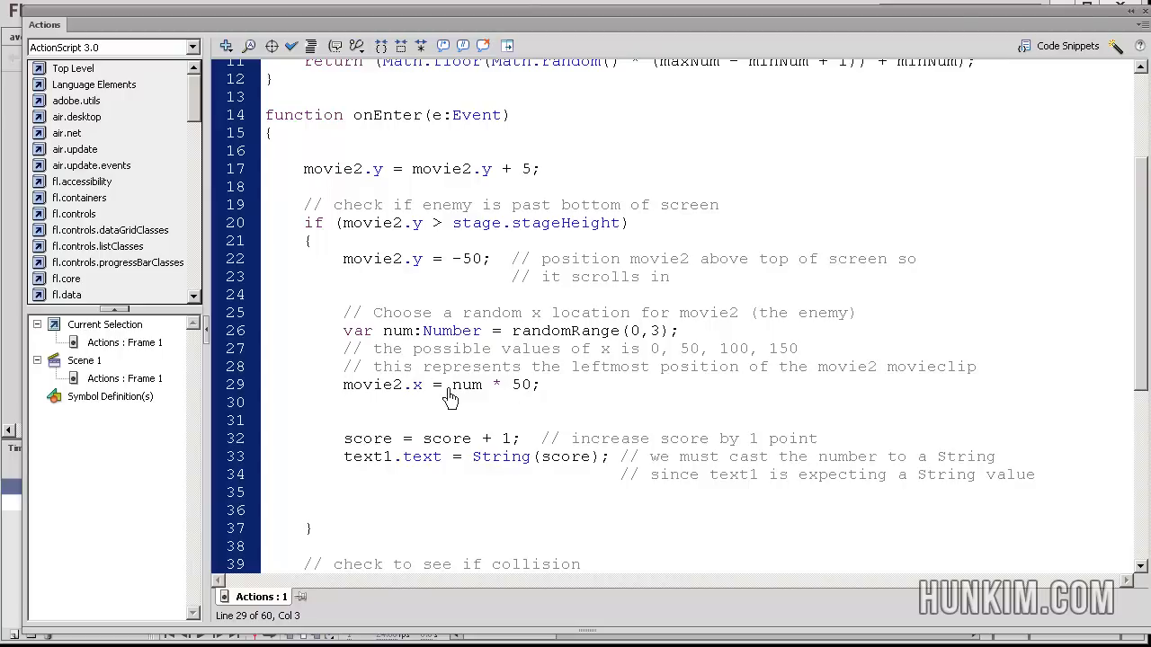
mouse_move(355, 361)
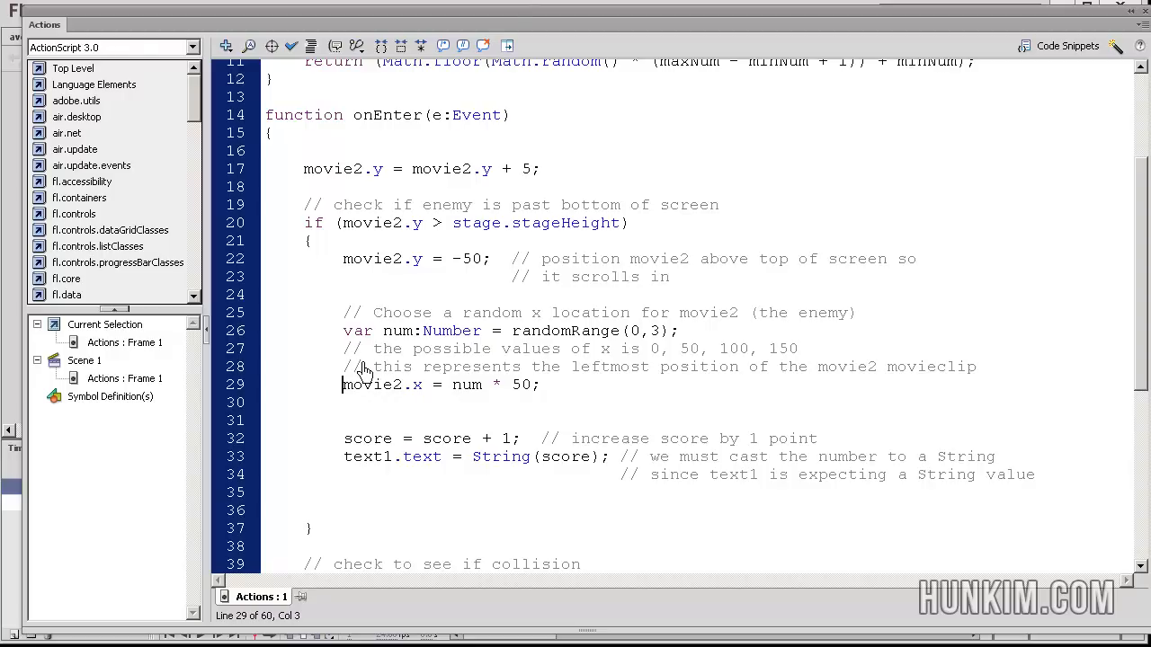
mouse_move(448, 351)
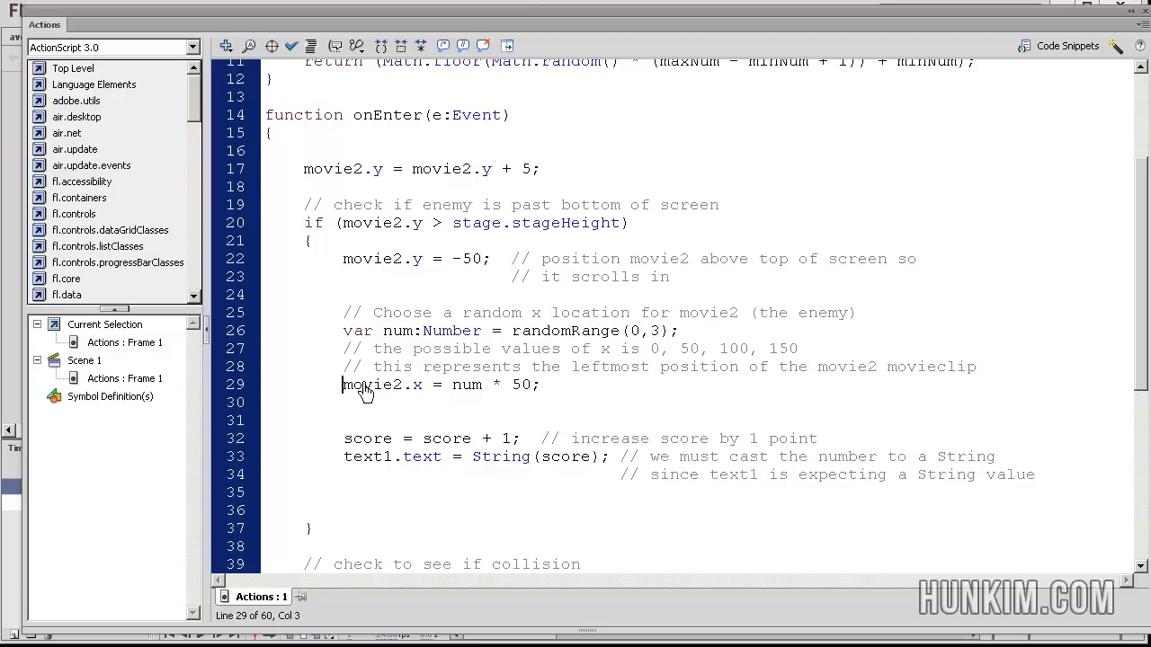
mouse_move(489, 395)
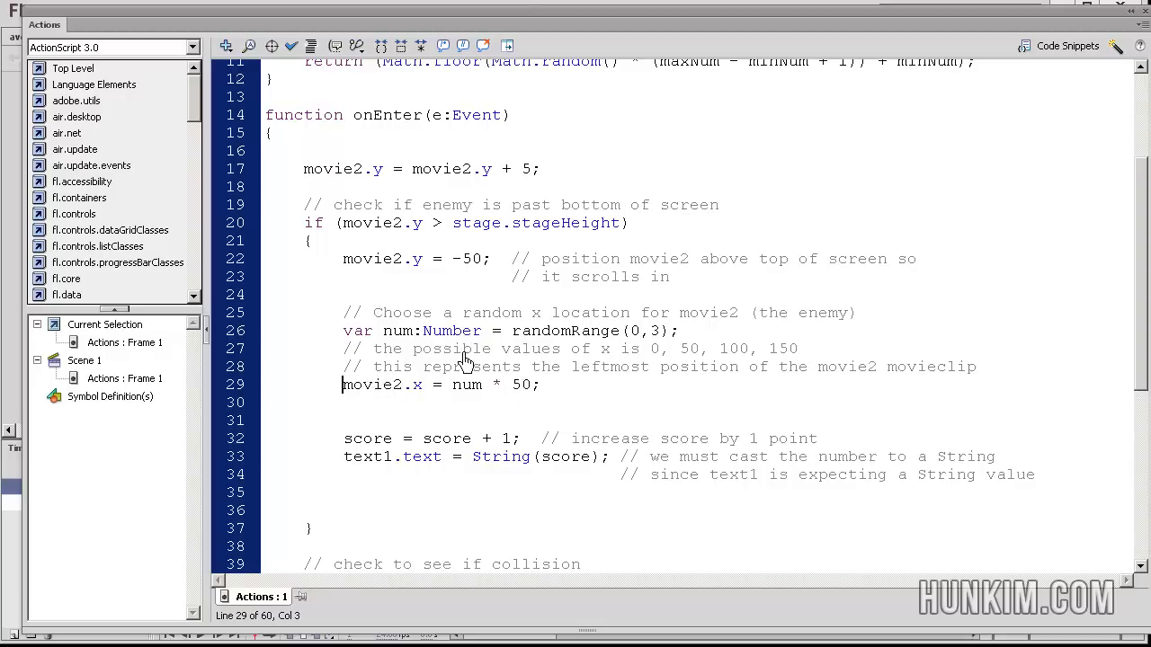
mouse_move(403, 345)
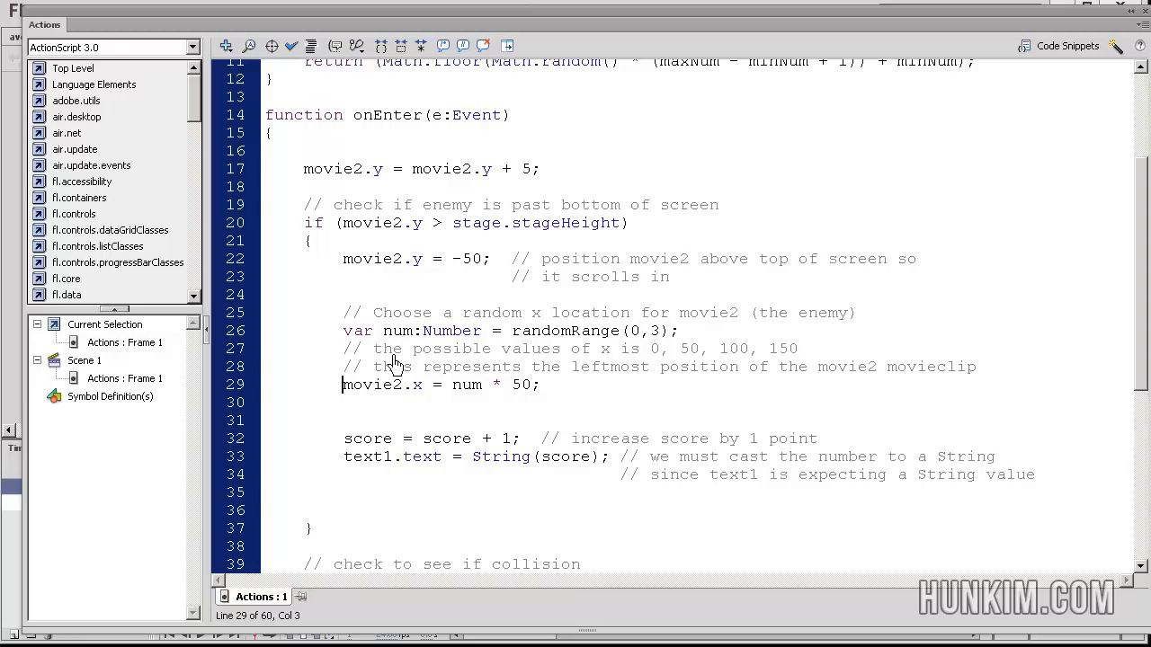
mouse_move(345, 386)
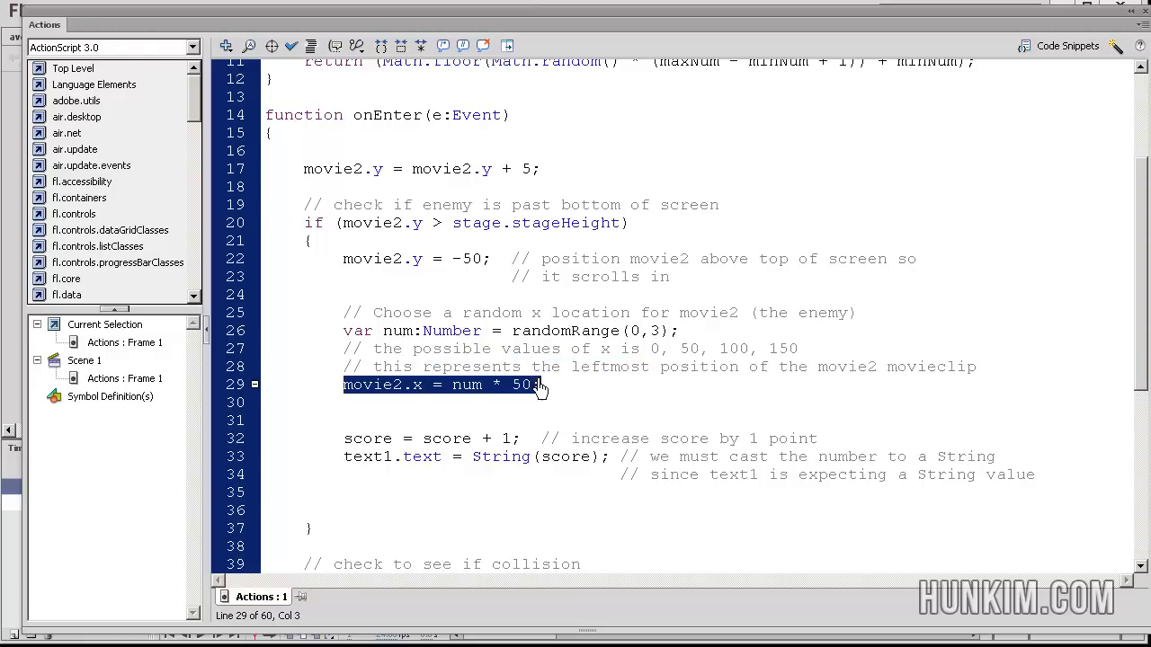
click(540, 385)
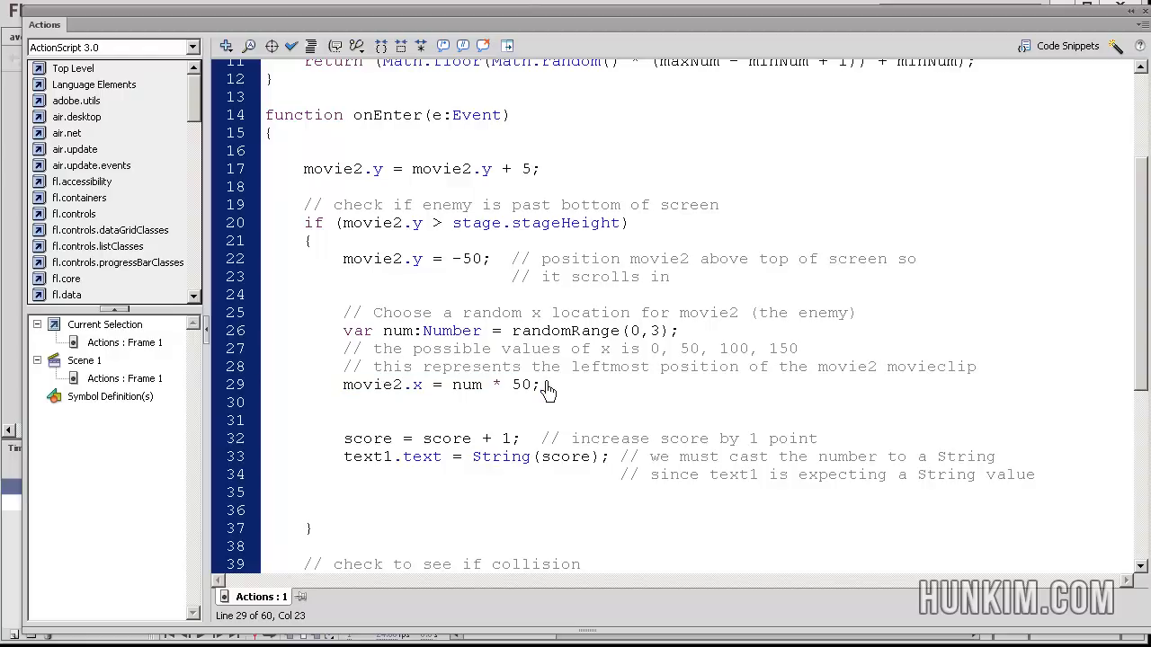
click(493, 402)
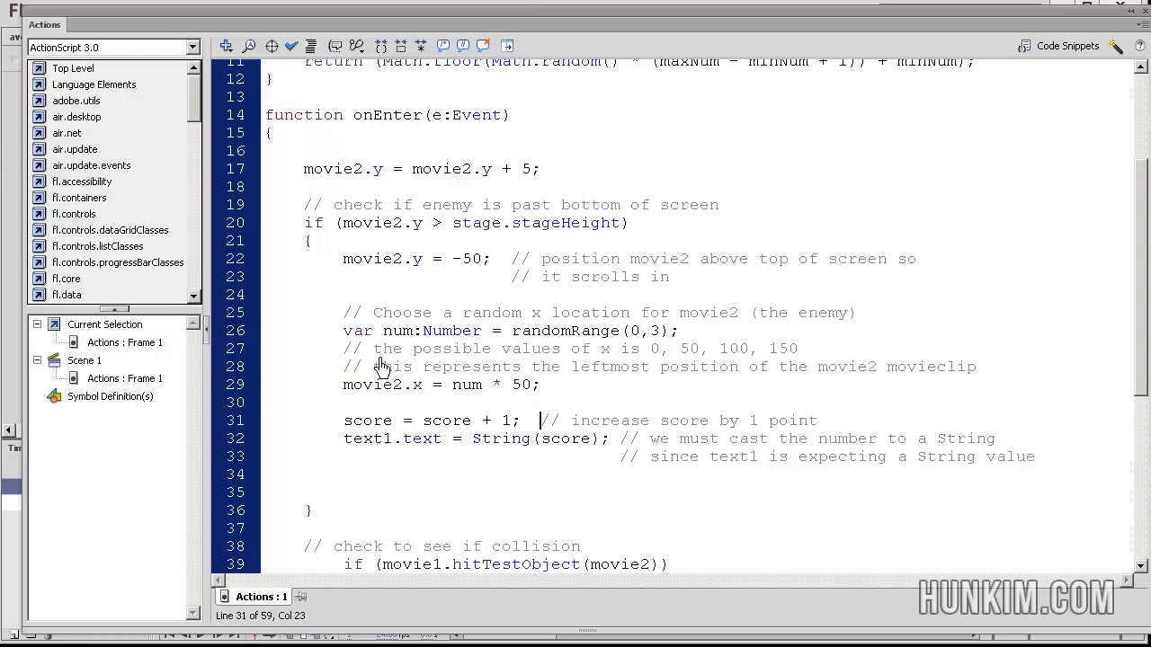
mouse_move(512, 475)
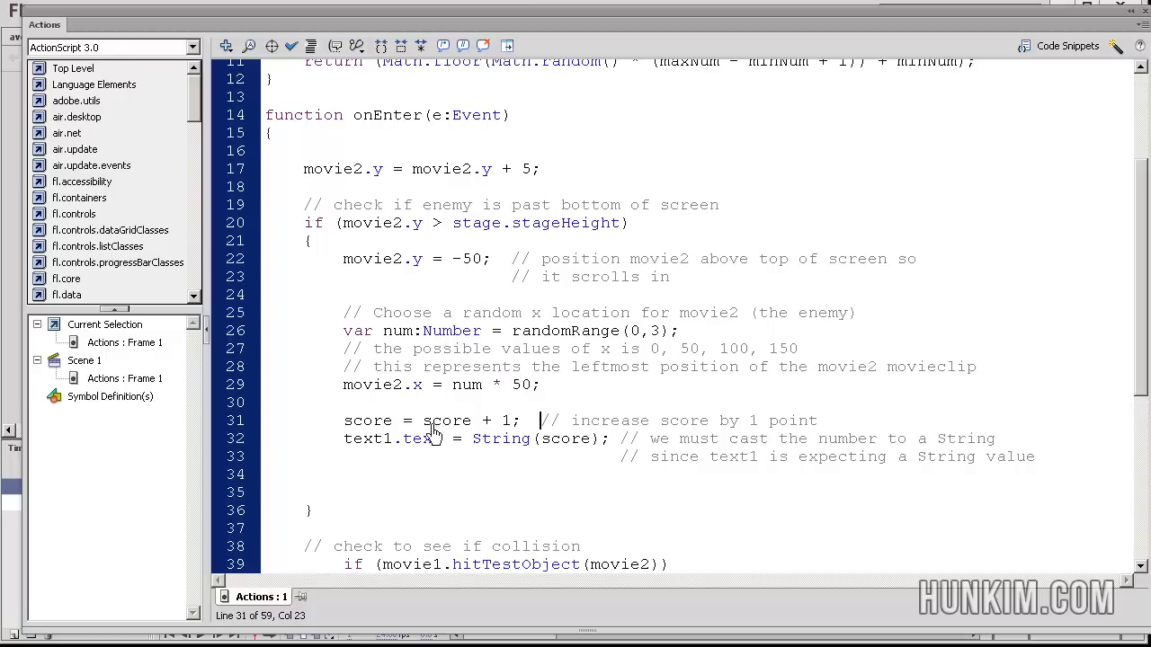
click(349, 420)
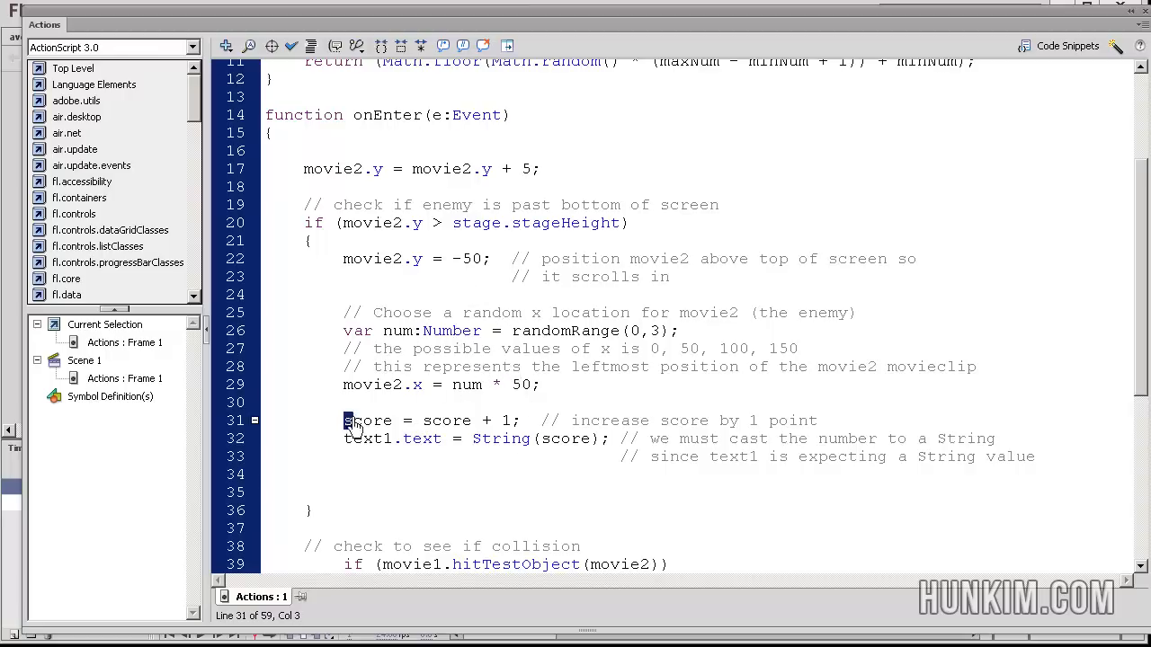
double_click(366, 420)
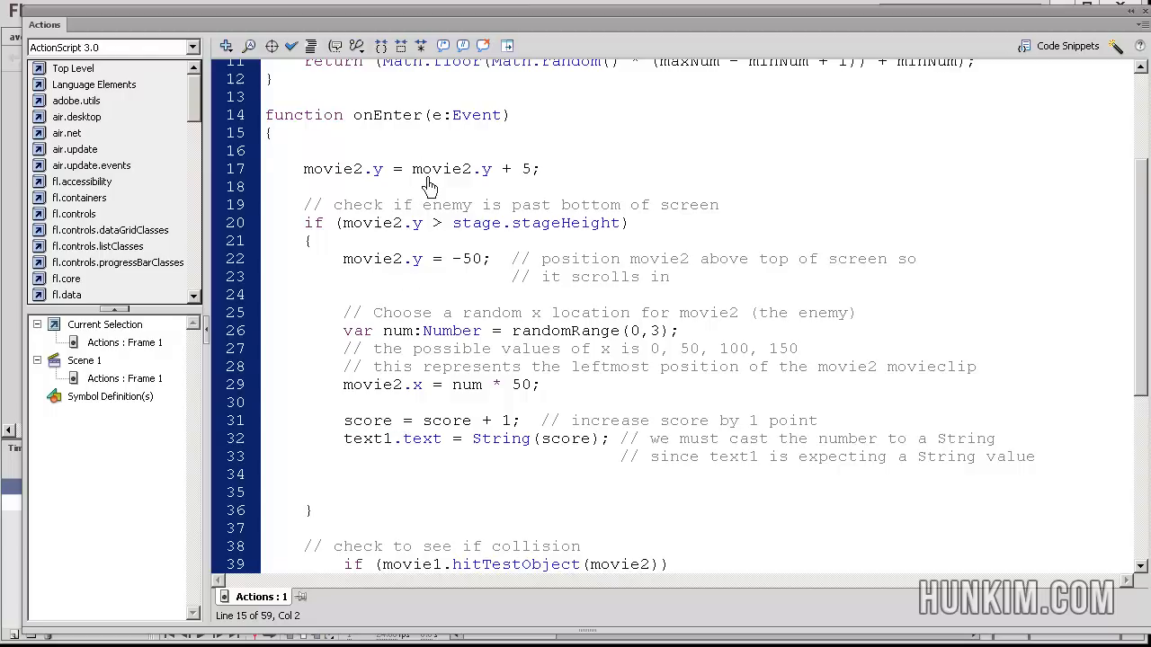
scroll(up, 3)
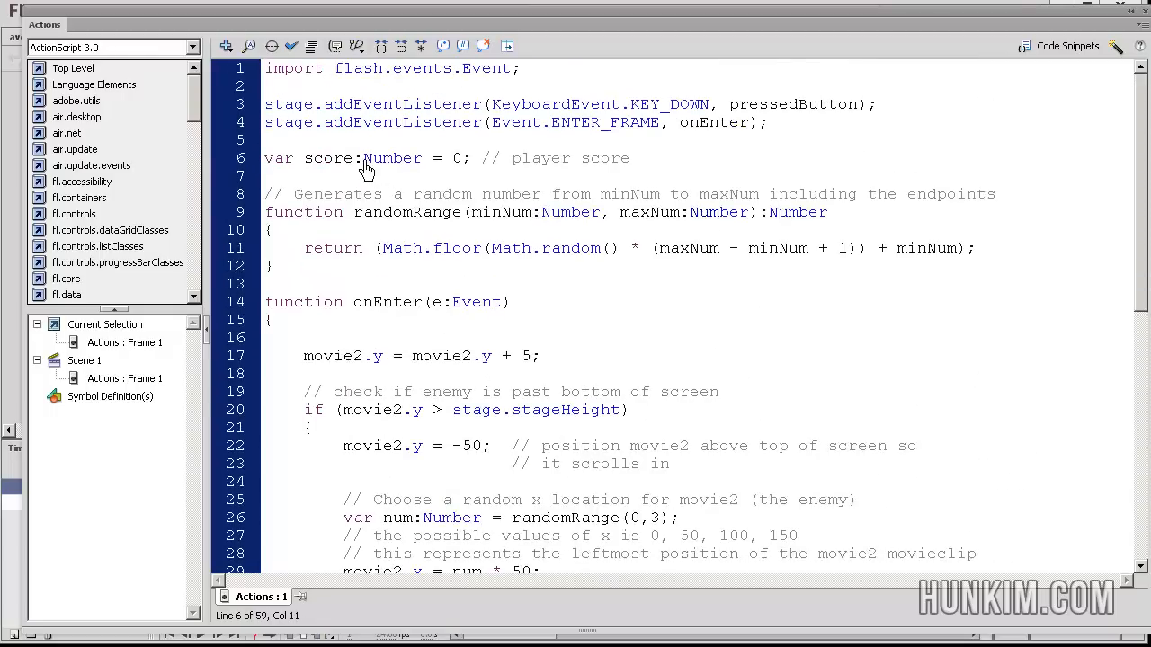
scroll(down, 3)
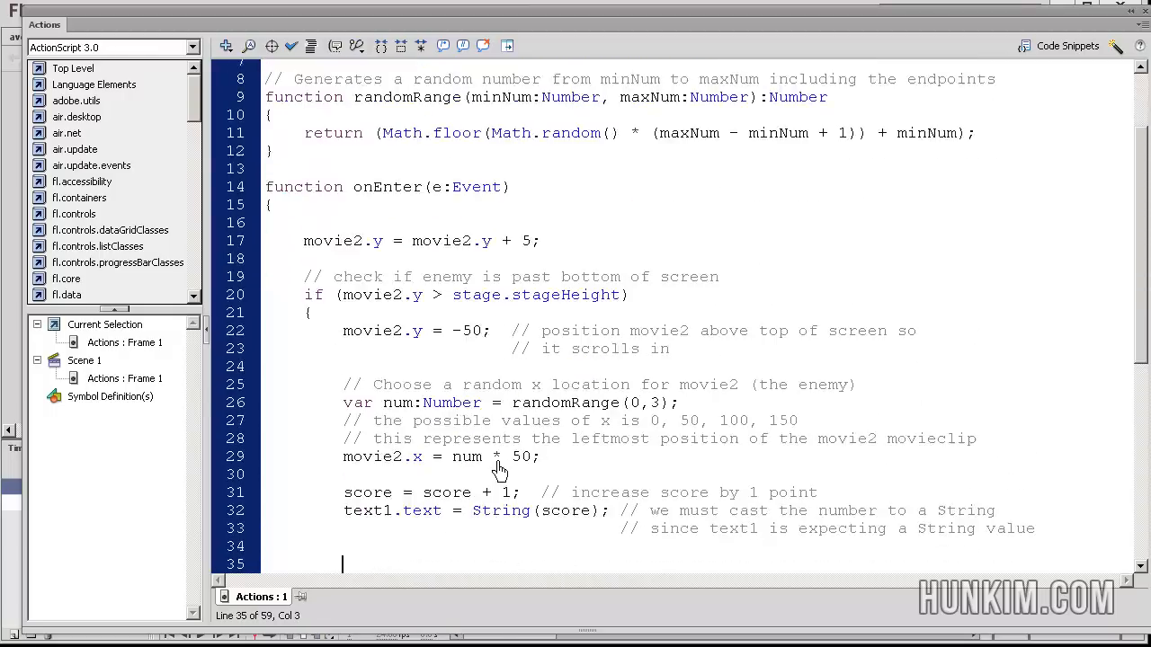
double_click(367, 511)
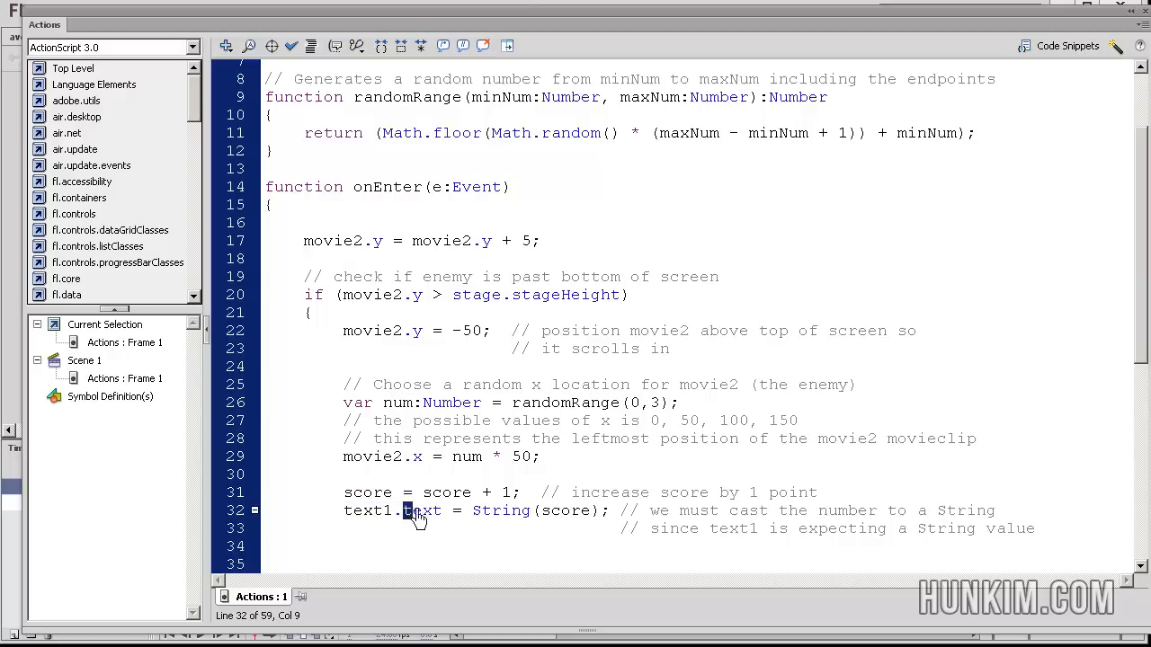
double_click(423, 511)
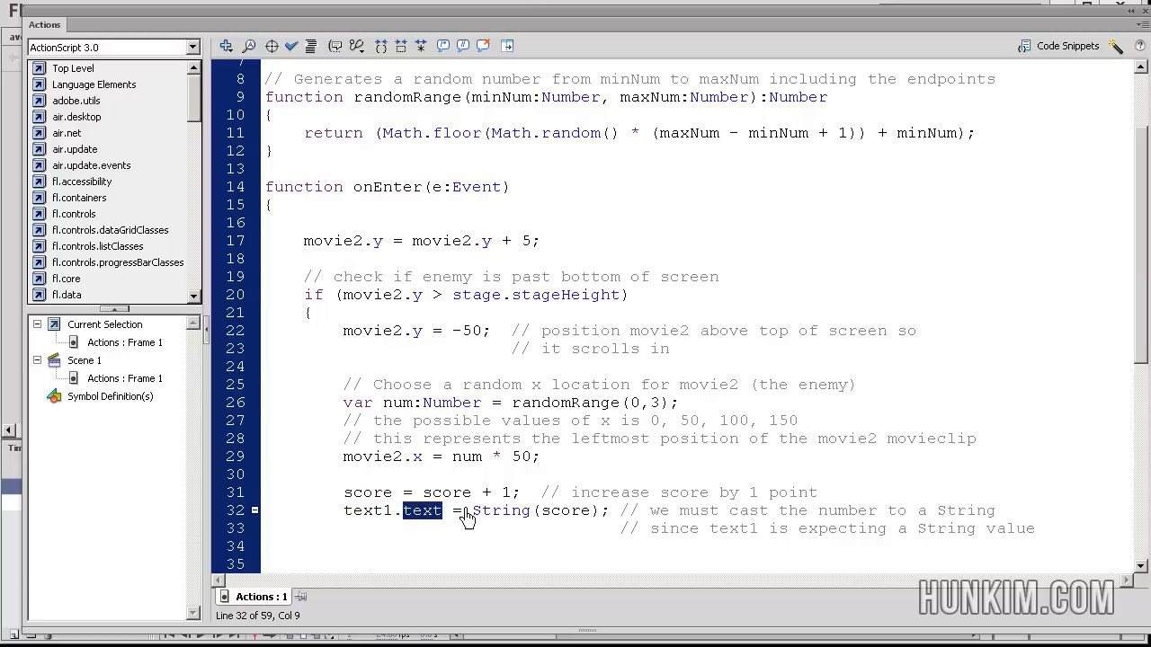
mouse_move(548, 521)
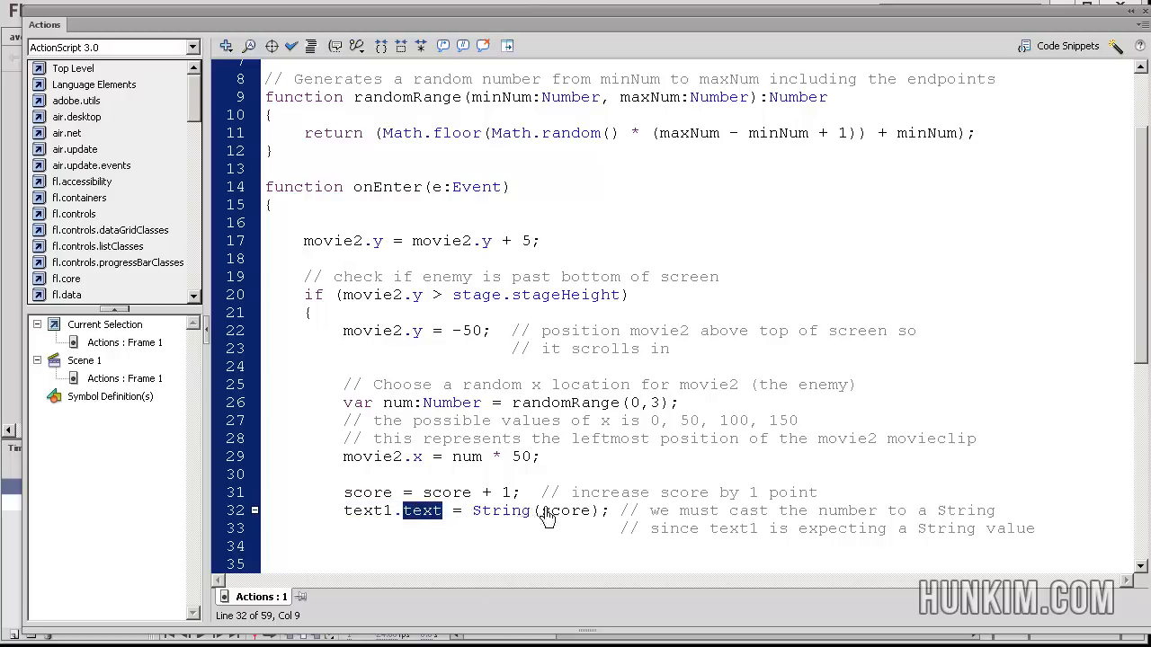
mouse_move(572, 521)
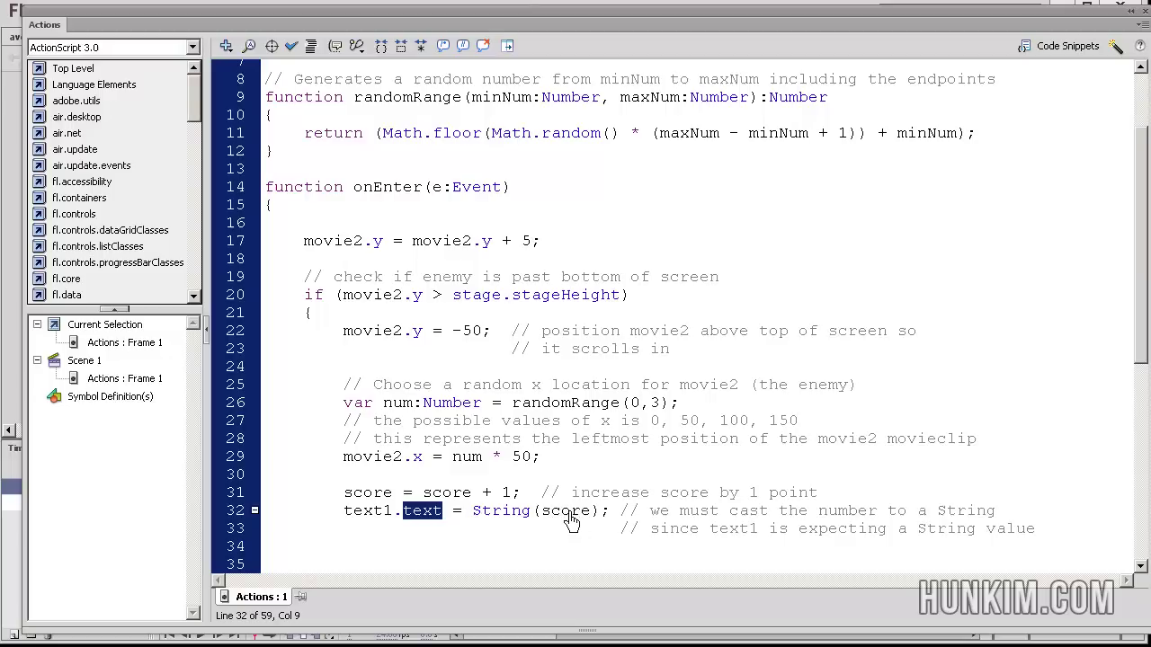
click(529, 511)
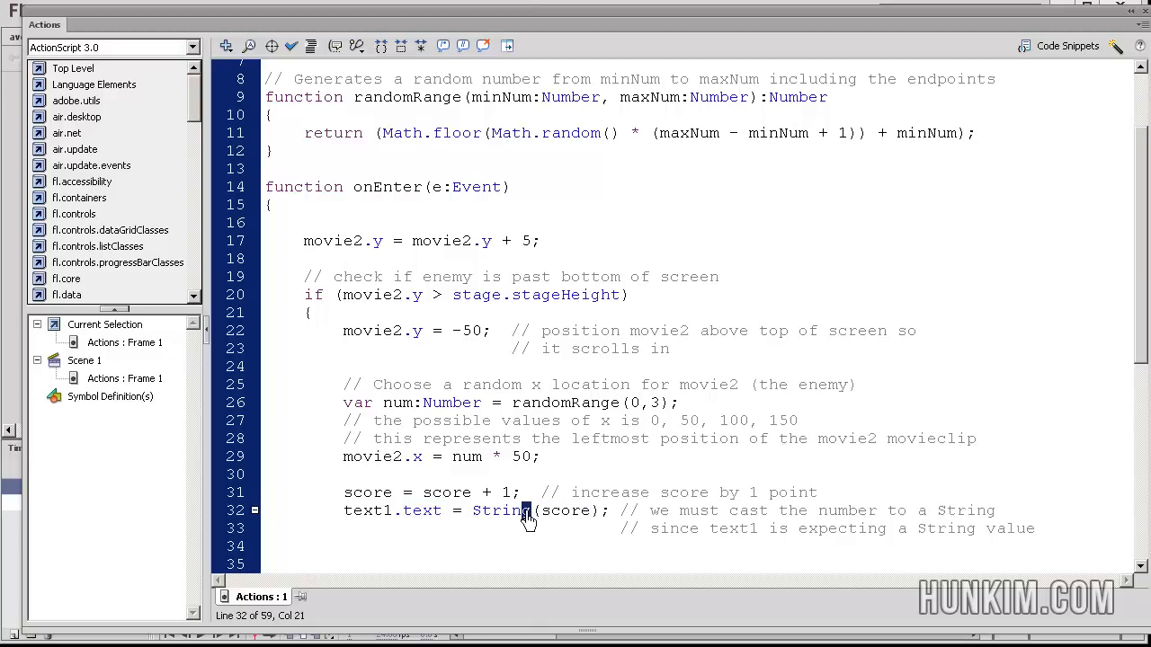
double_click(499, 511)
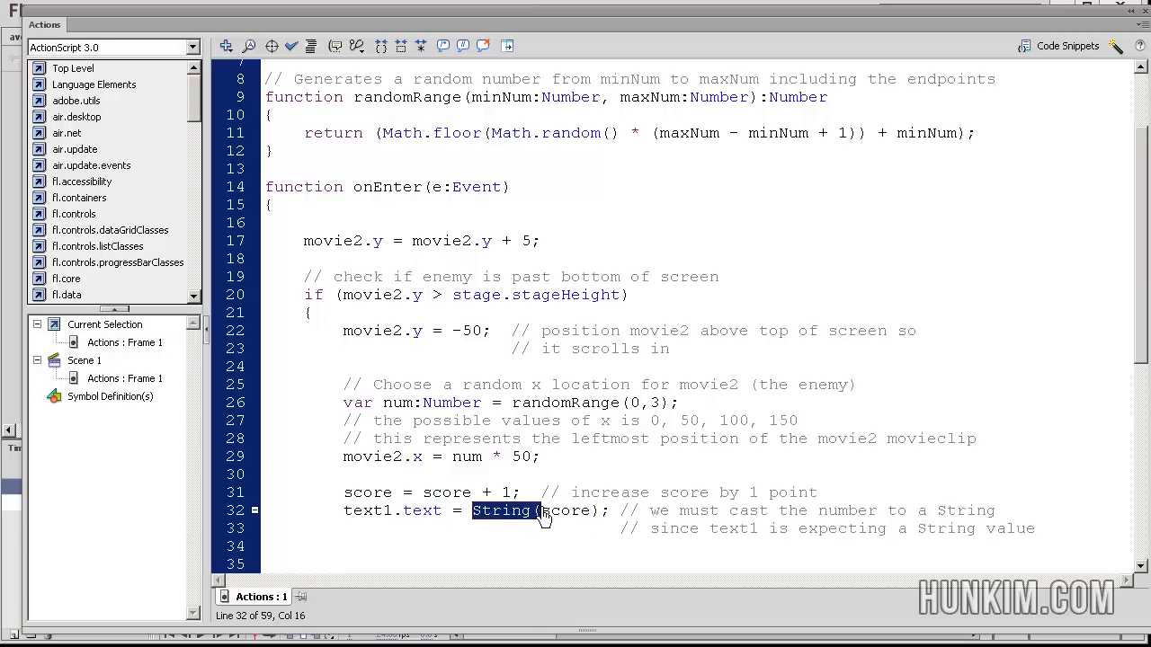
click(573, 510)
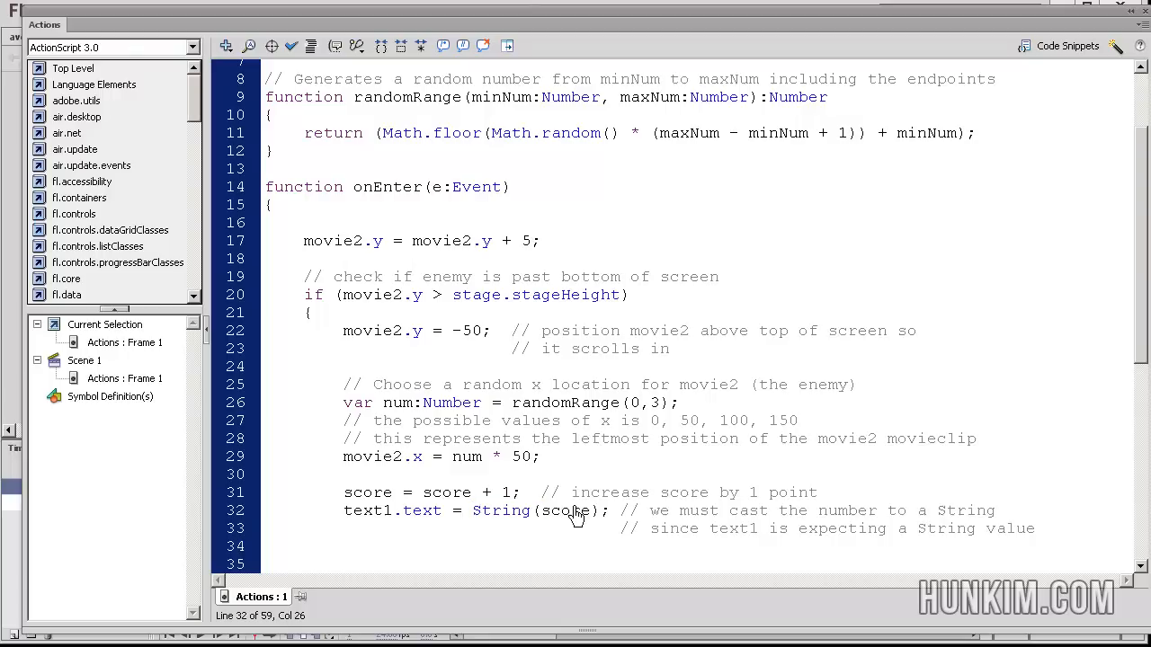
double_click(672, 511)
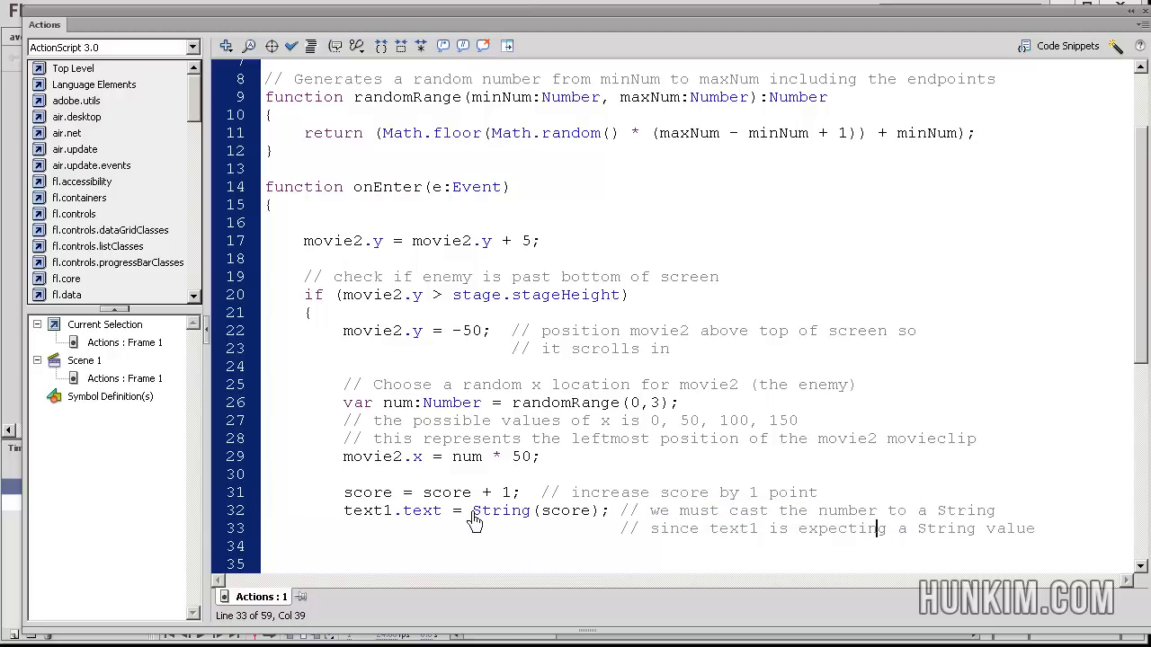
scroll(down, 3)
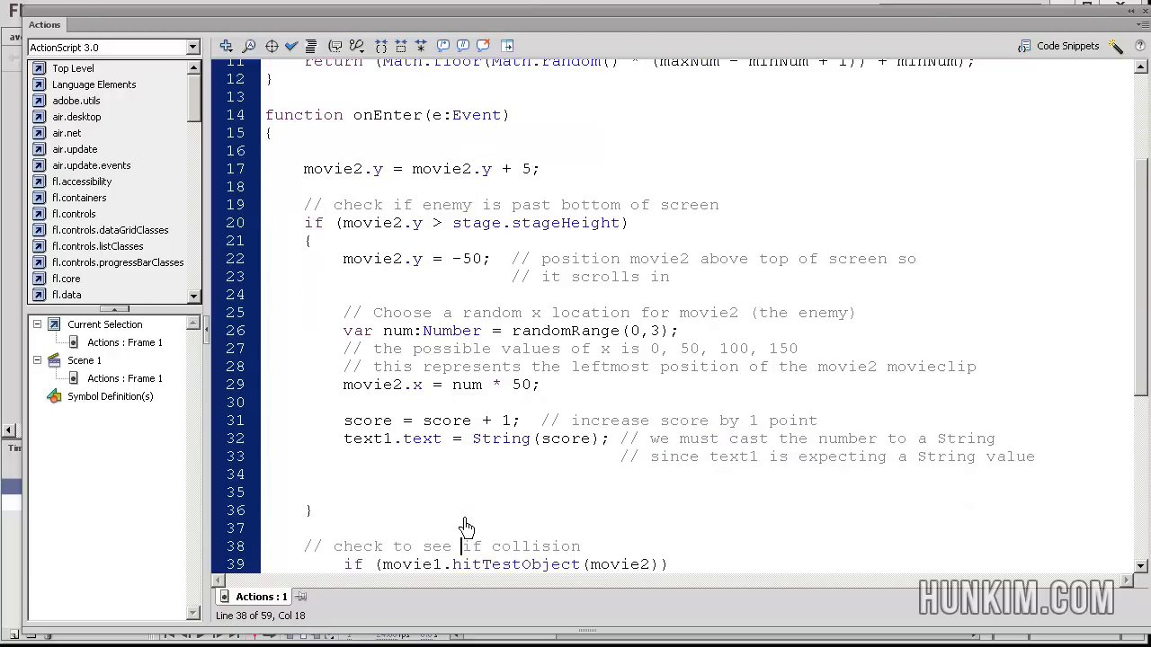
scroll(down, 3)
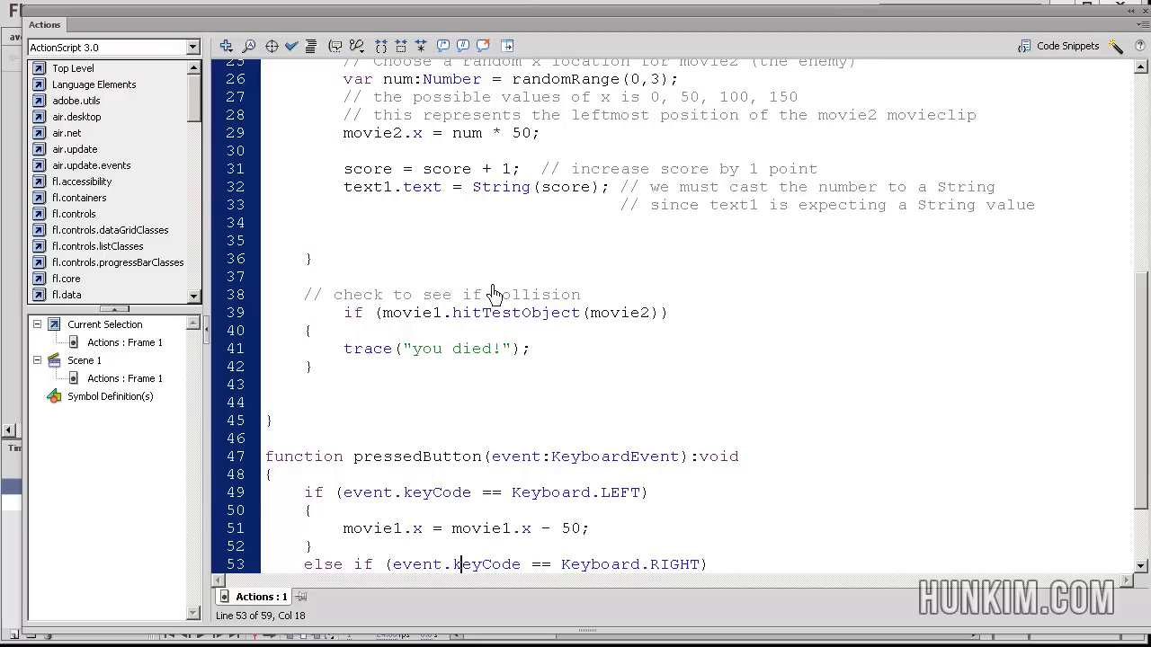
click(435, 295)
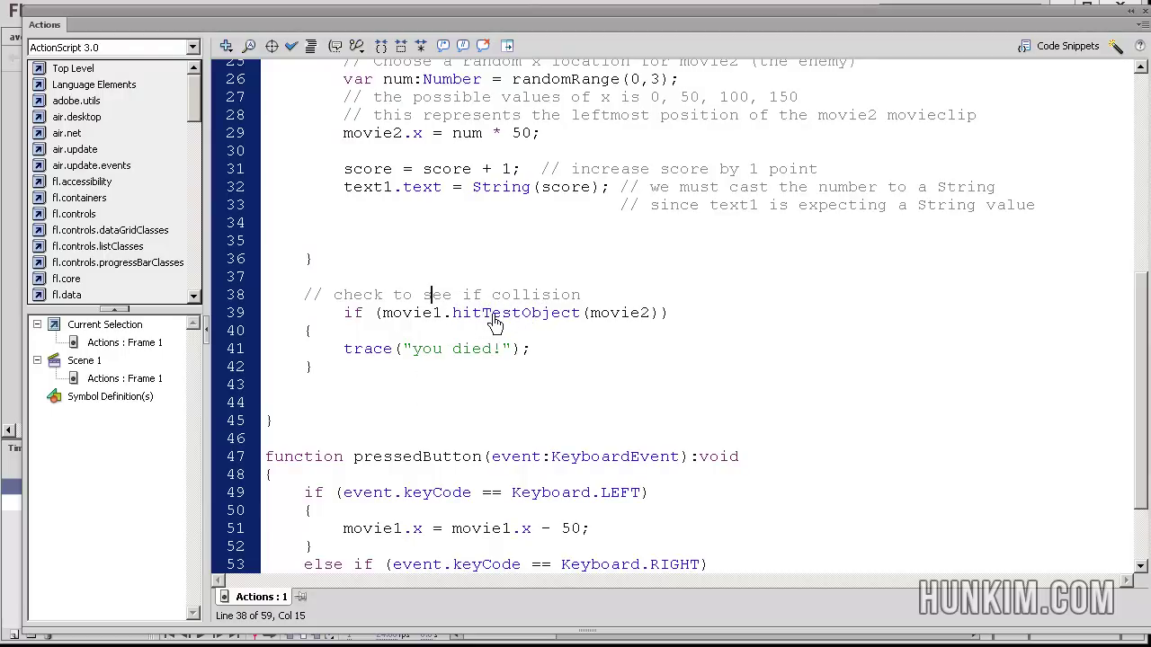
mouse_move(385, 320)
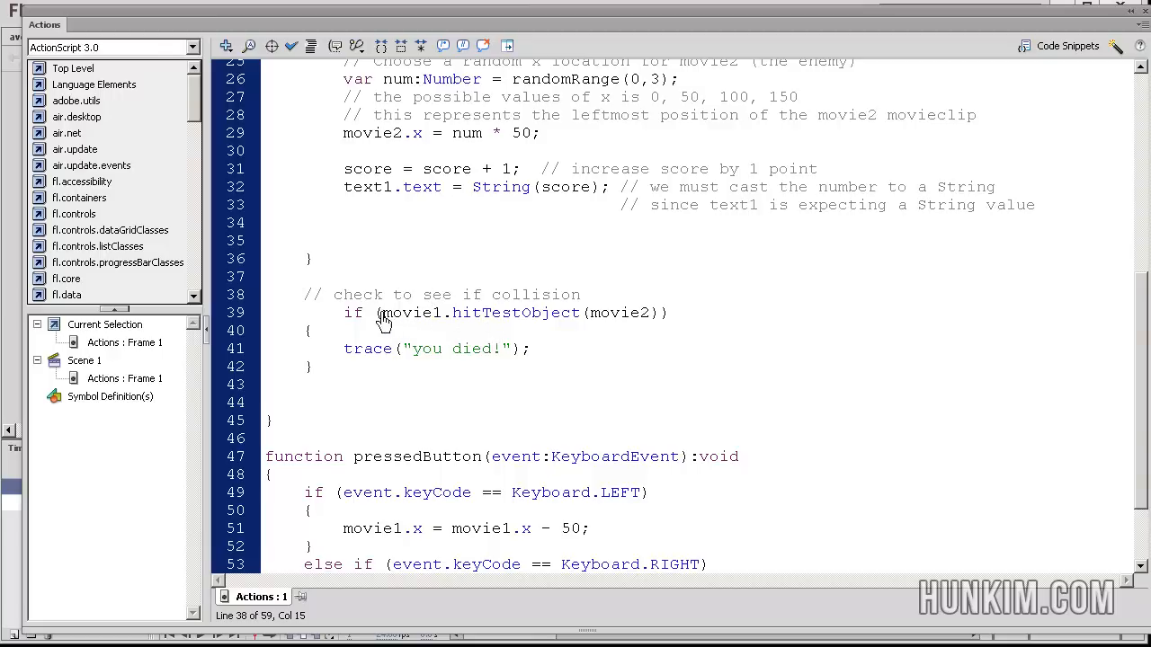
double_click(411, 313)
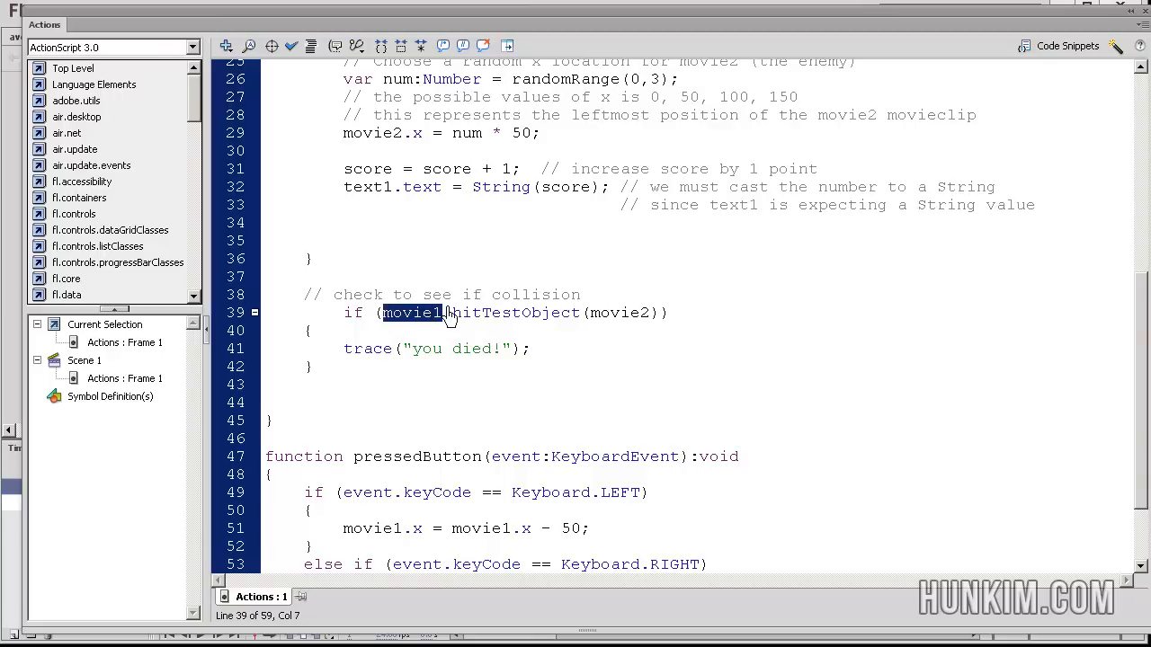
click(450, 313)
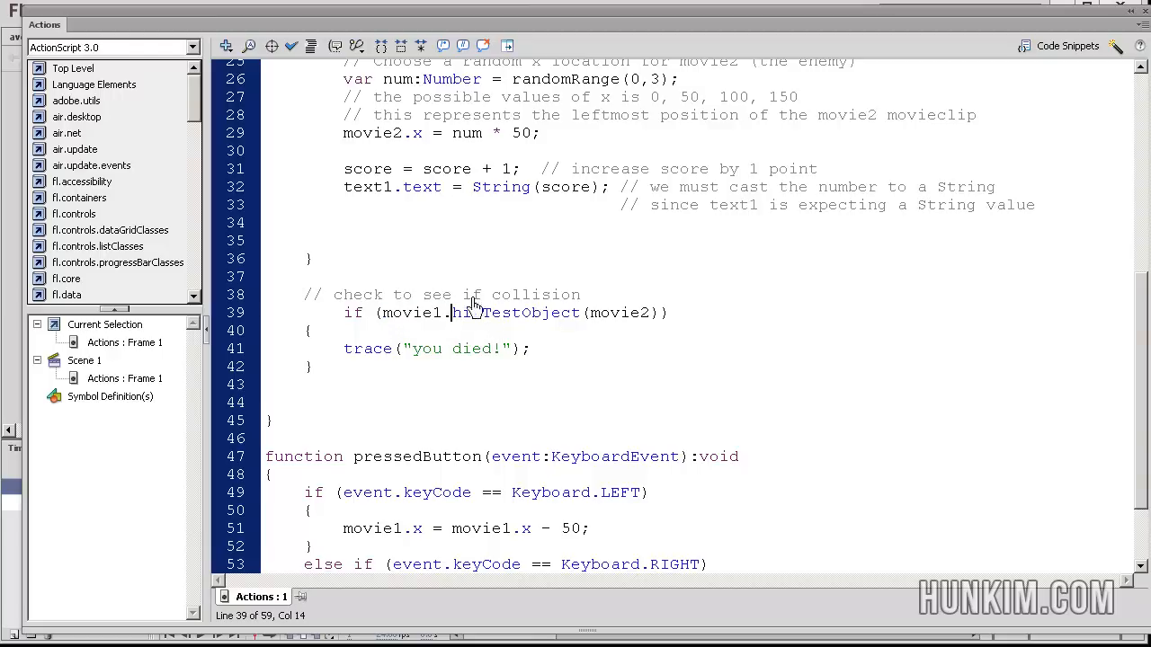
mouse_move(410, 320)
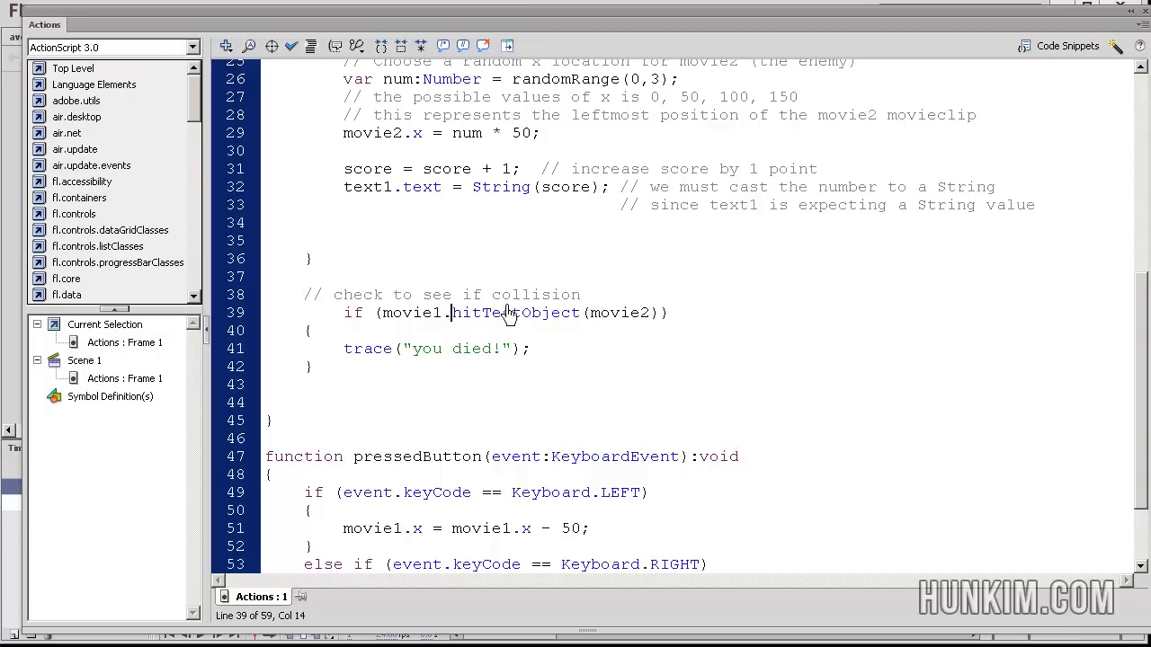
mouse_move(534, 363)
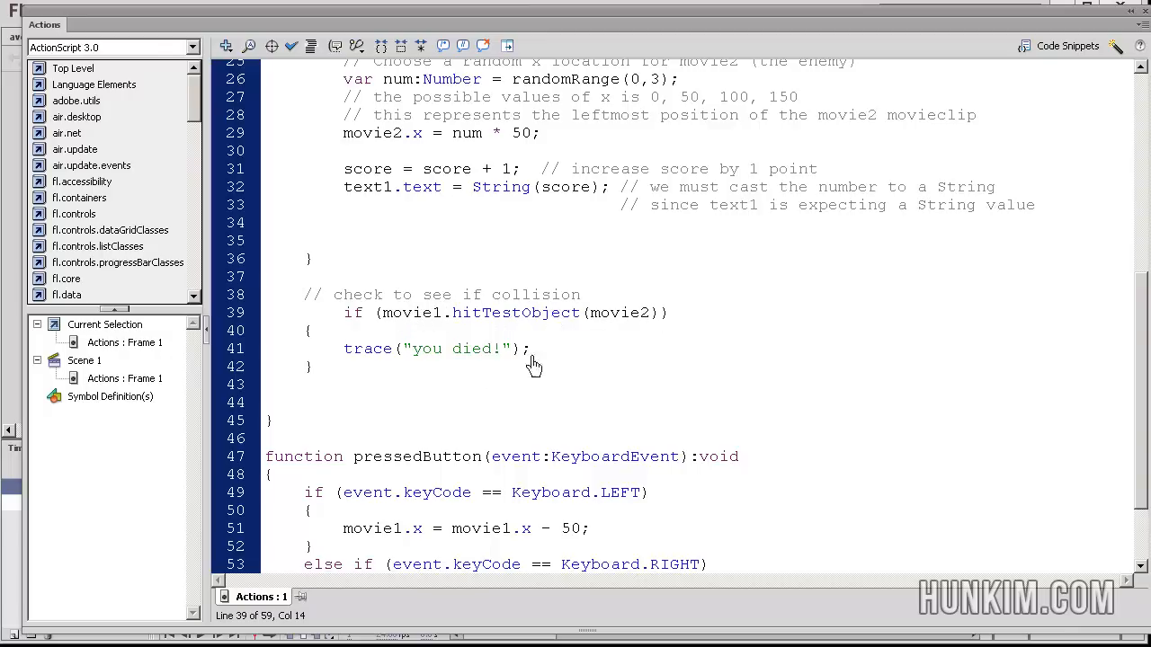
click(302, 385)
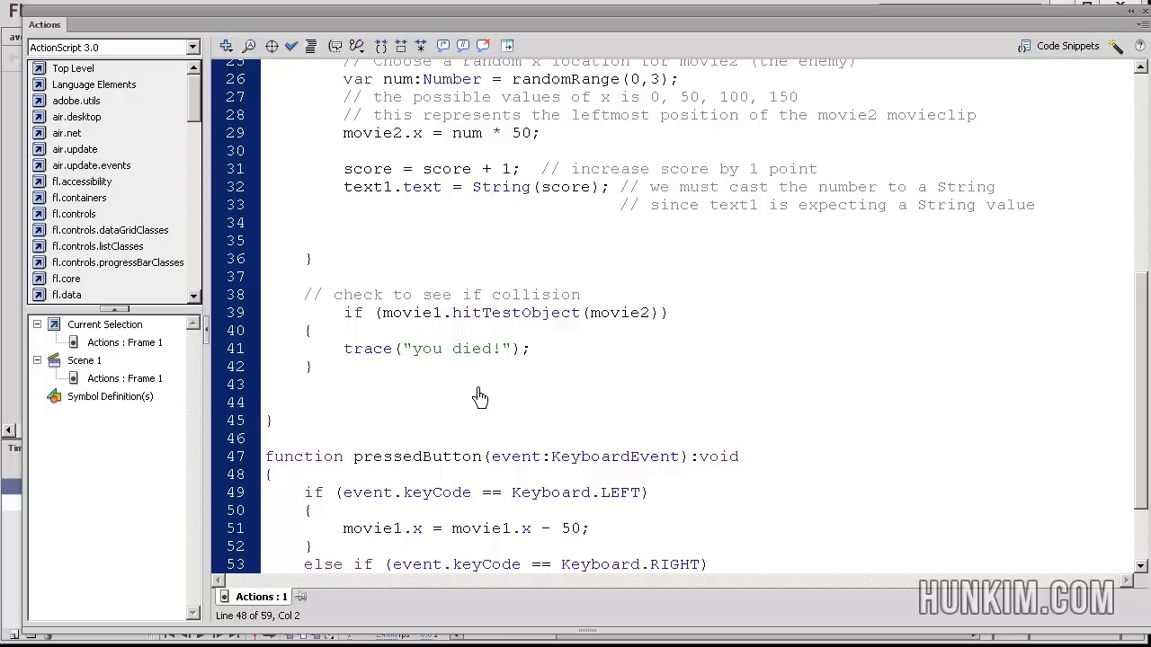
scroll(down, 3)
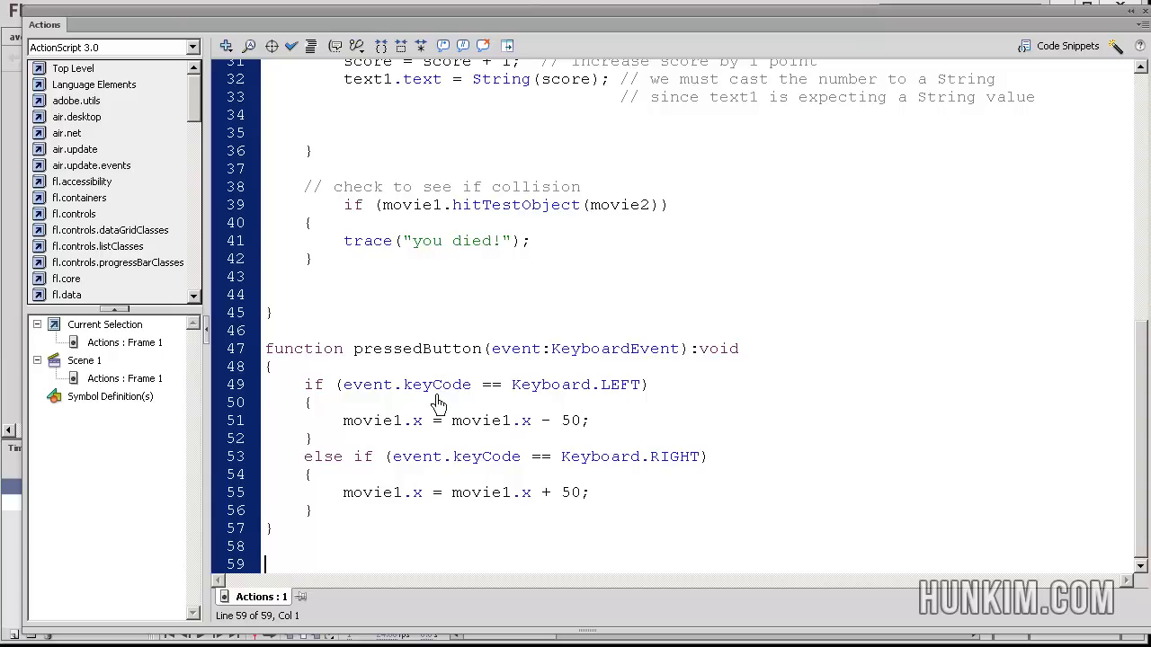
mouse_move(482, 349)
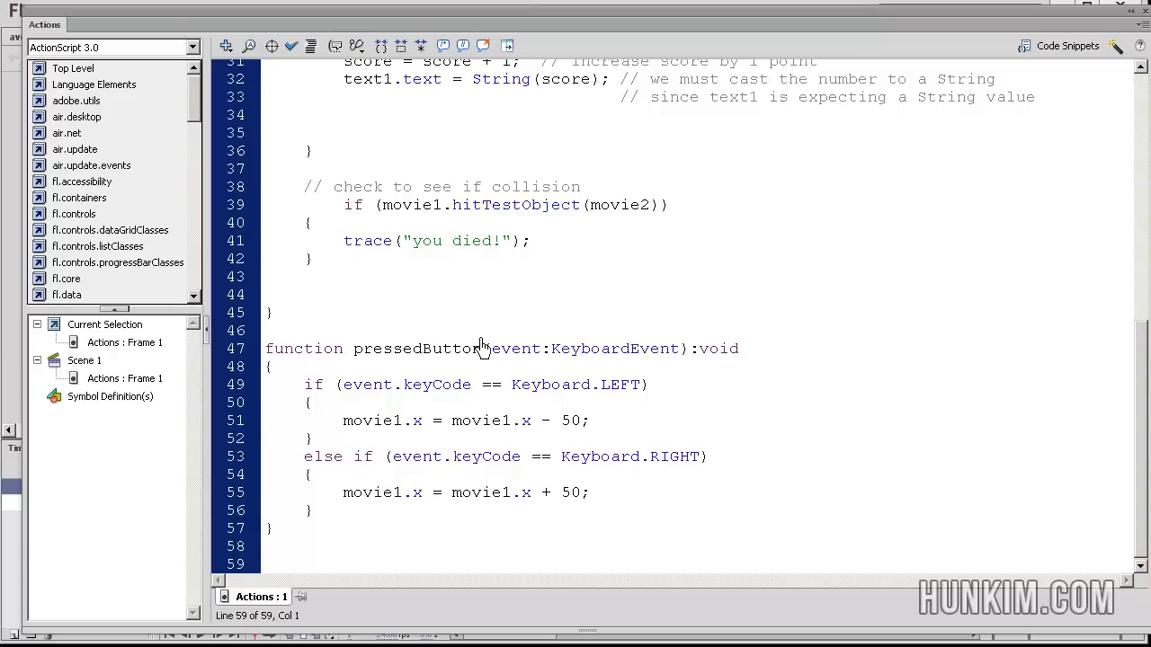